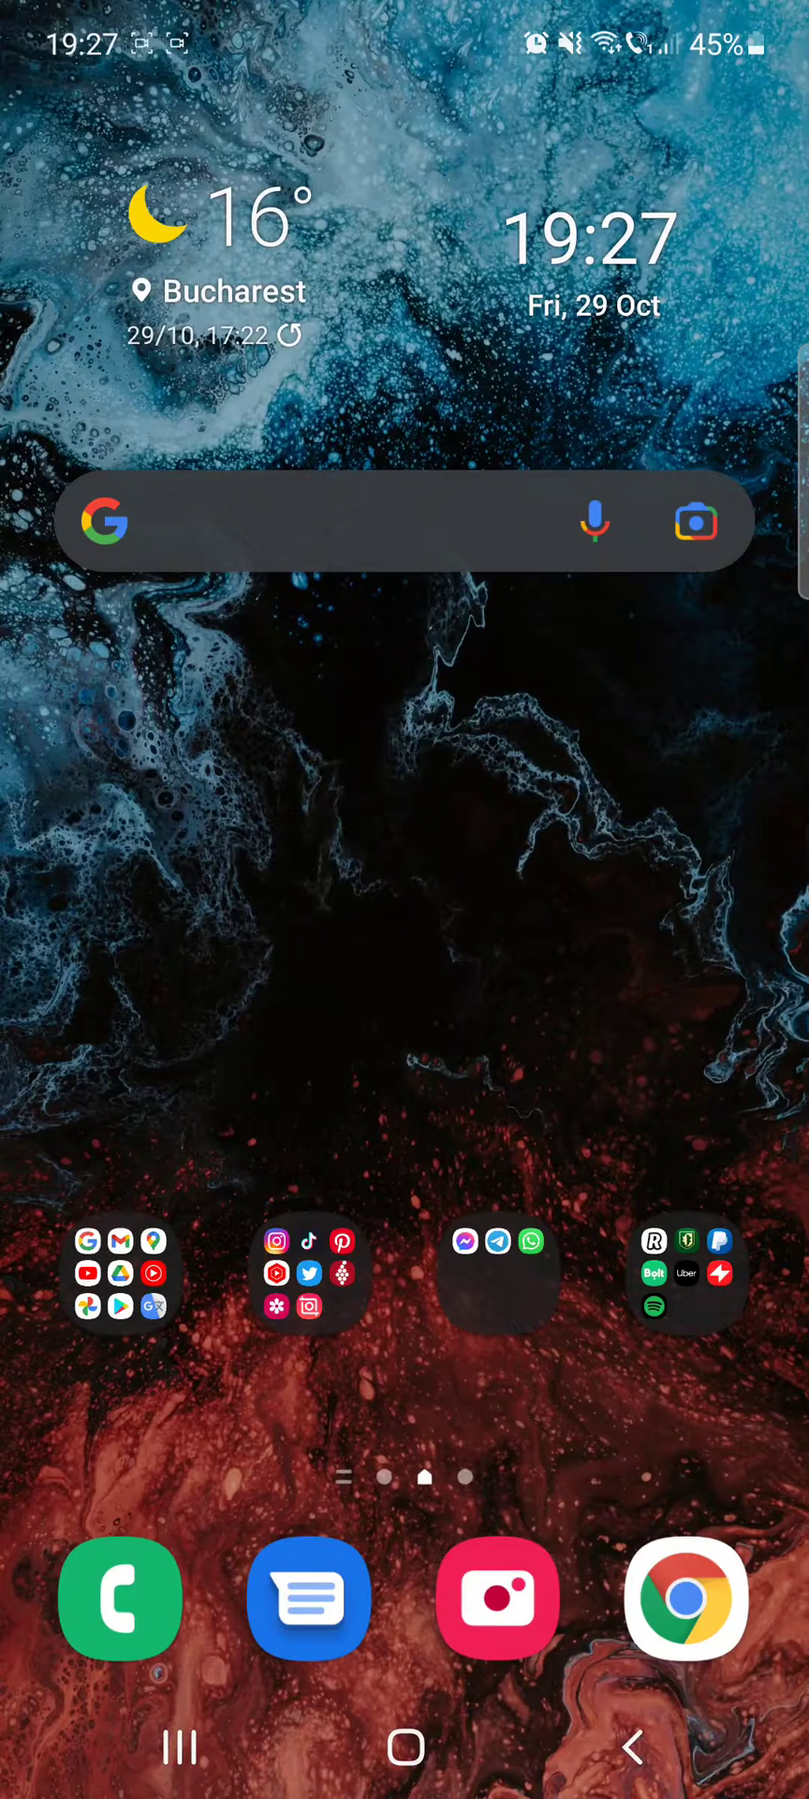
# Open the home-screen app folder and launch InShot.
pyautogui.click(309, 1274)
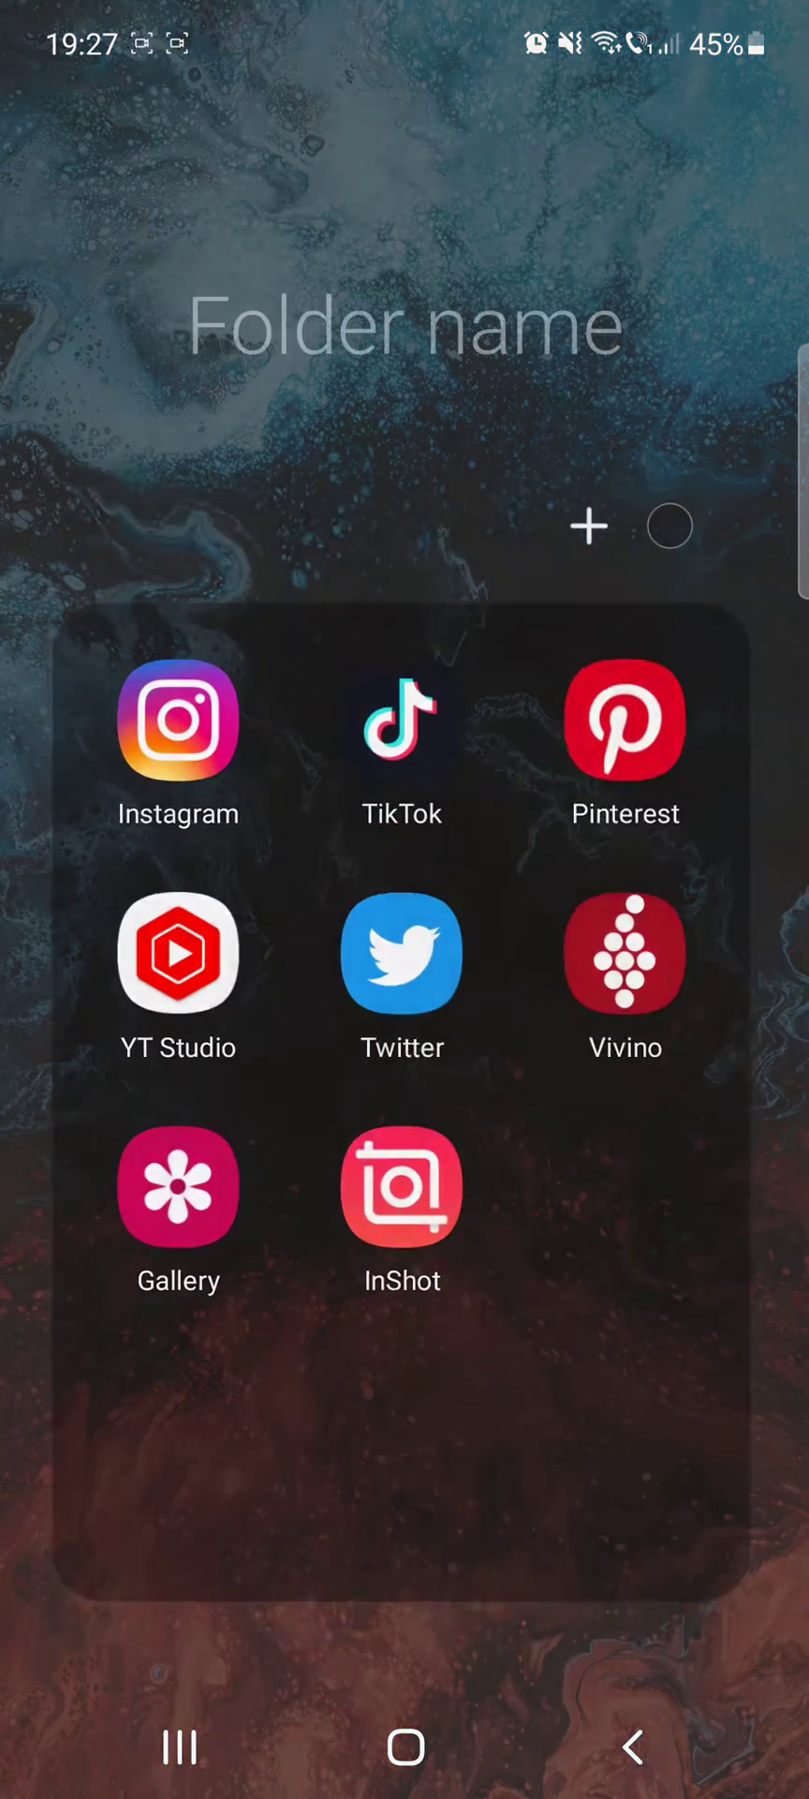
pyautogui.click(403, 1189)
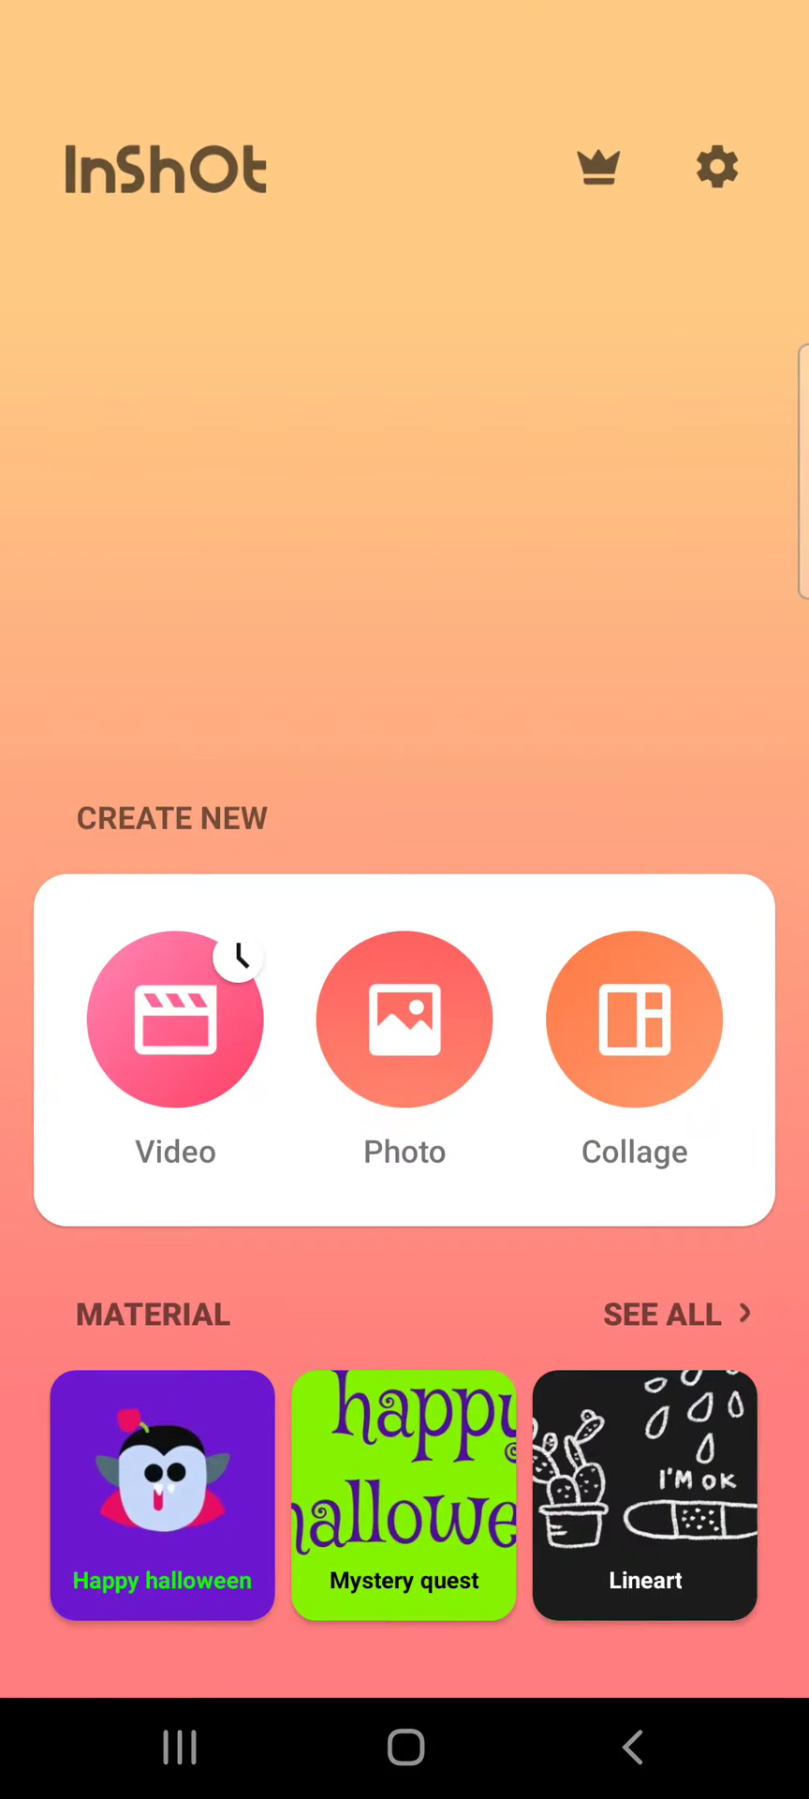
# Open the 1:11 video draft from Video and play it back.
pyautogui.click(174, 1023)
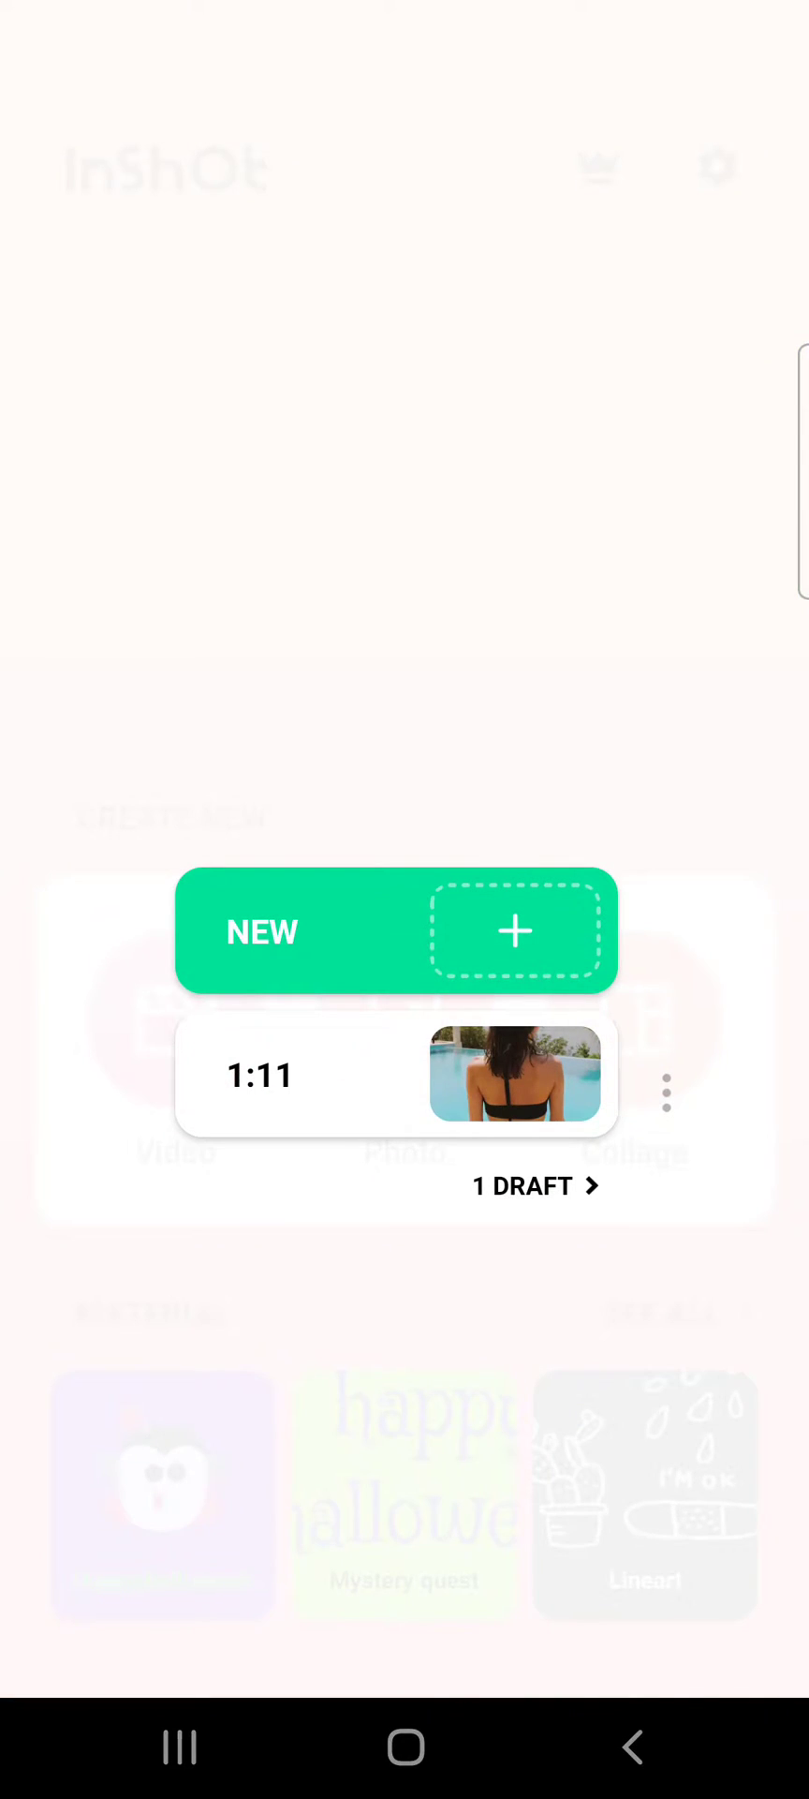
pyautogui.click(517, 1076)
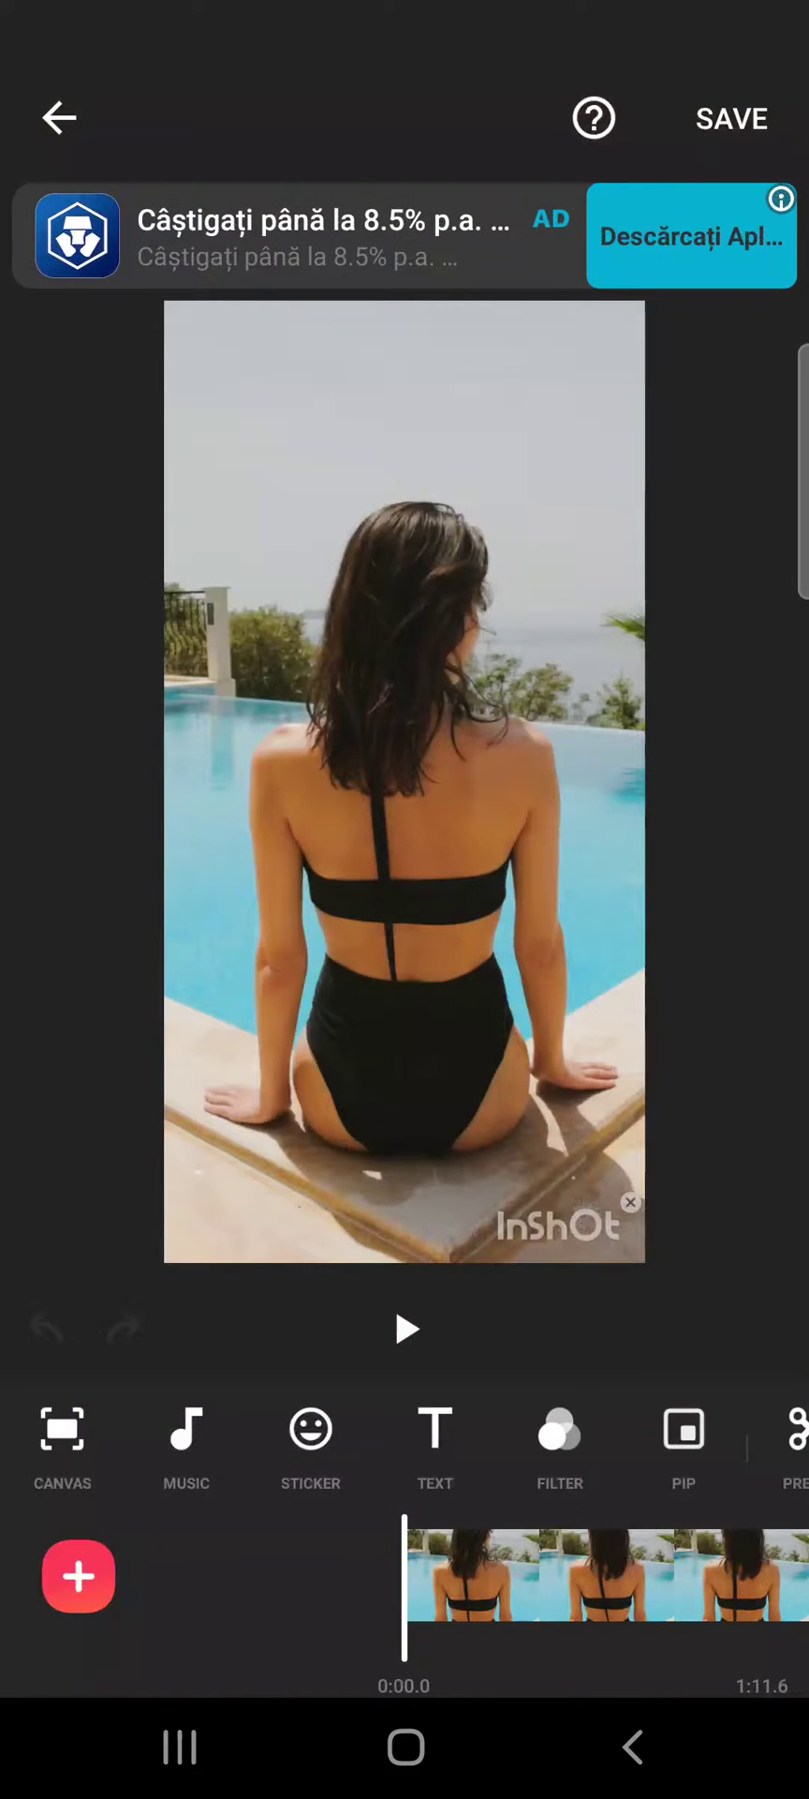
pyautogui.click(406, 1330)
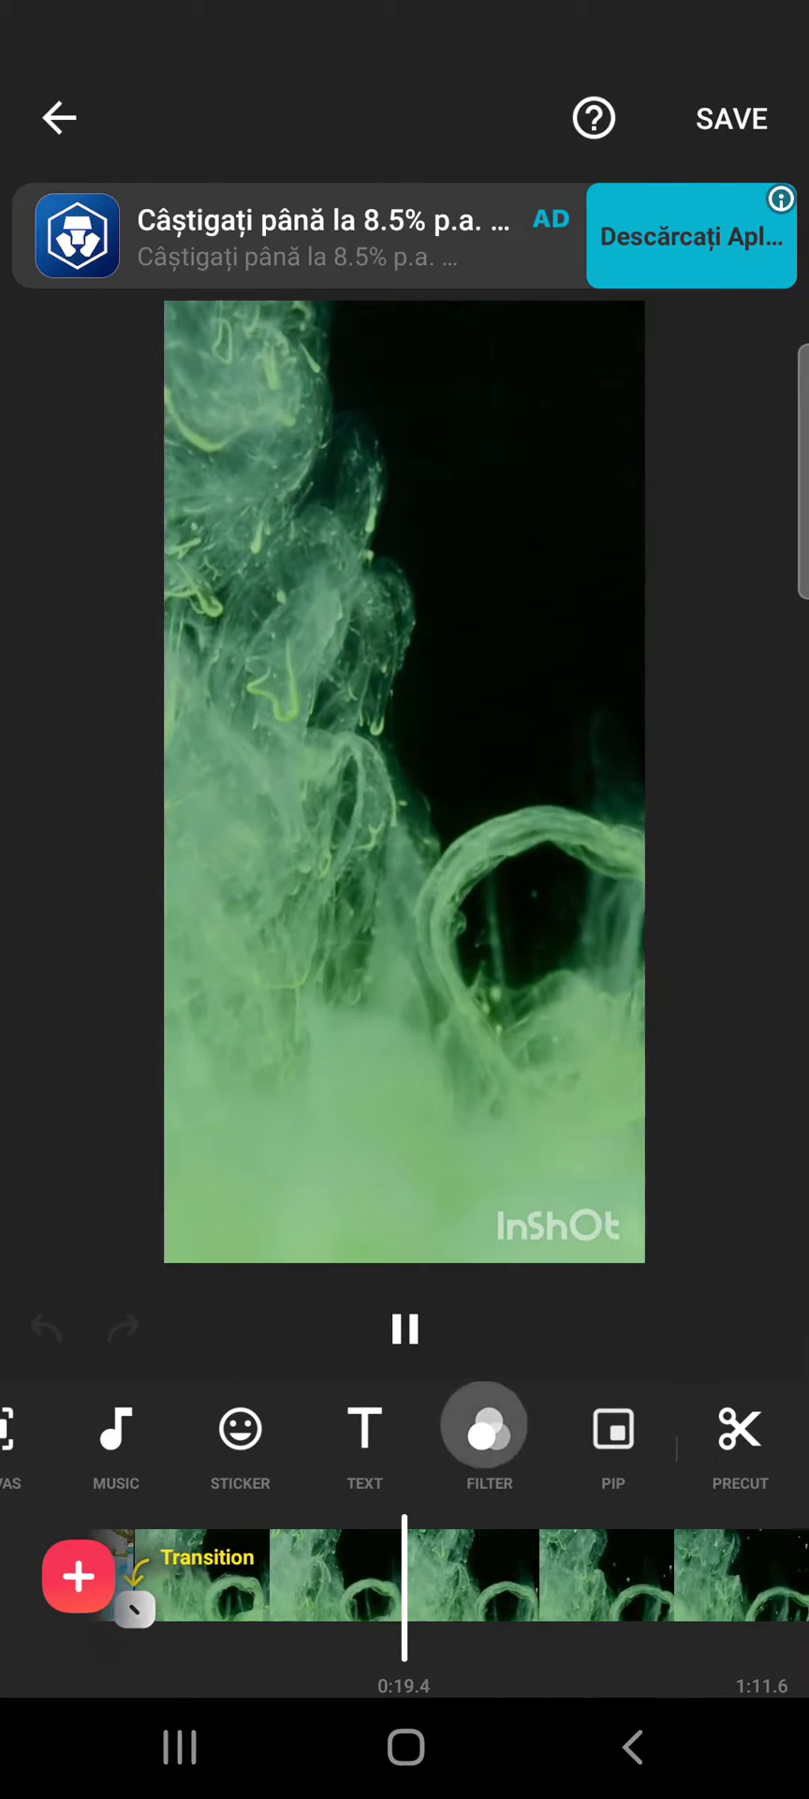
# Show the filter presets list for the green smoke clip.
pyautogui.click(489, 1429)
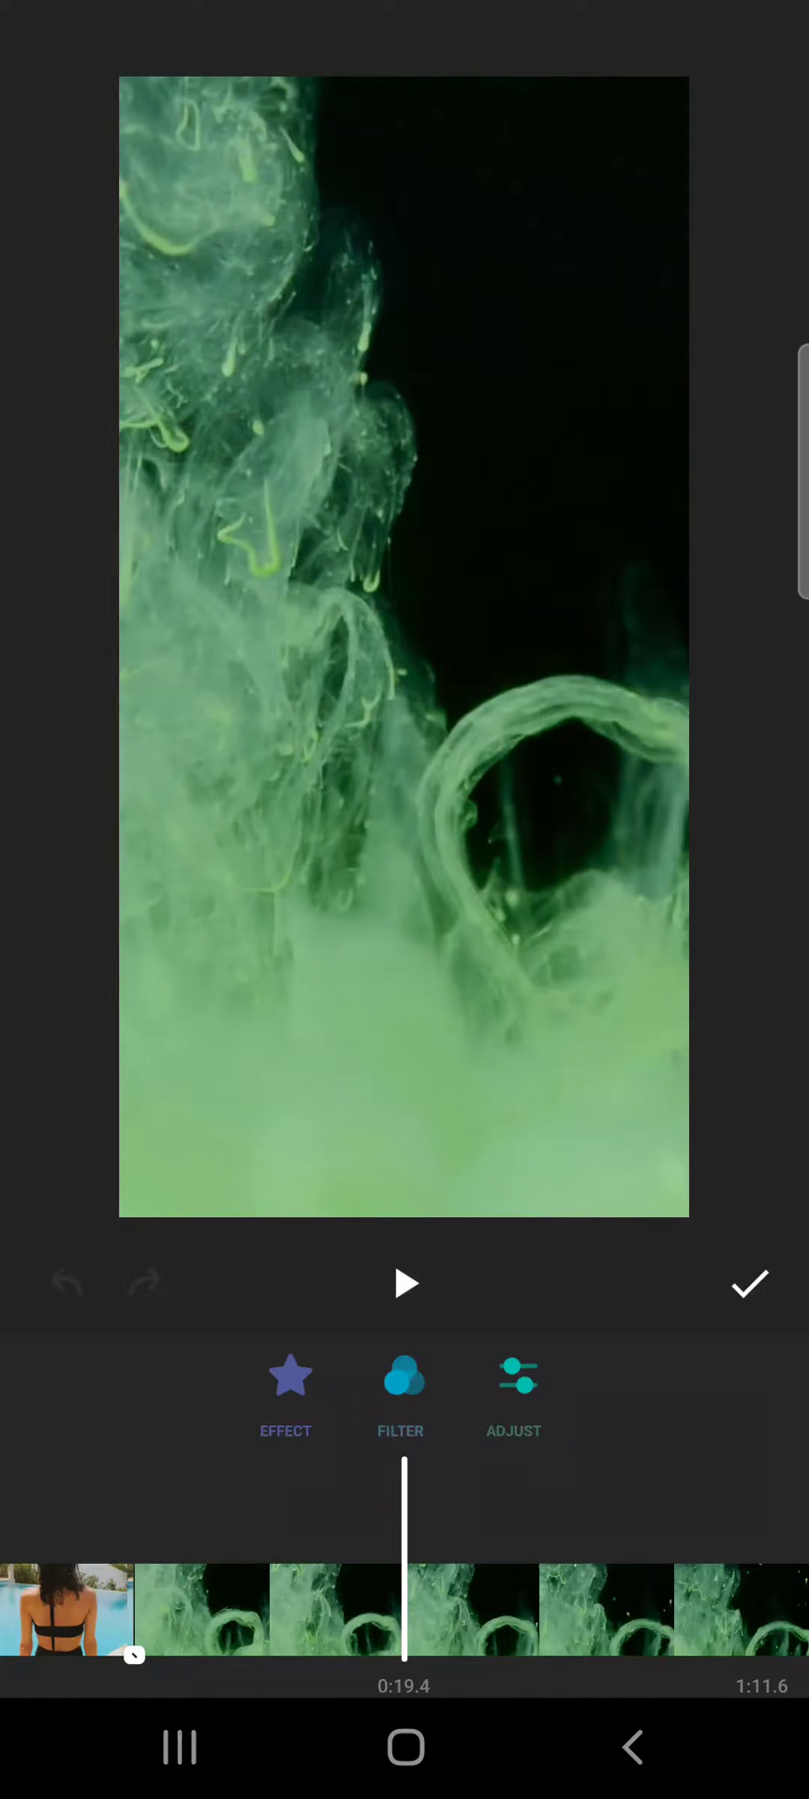
pyautogui.click(405, 1284)
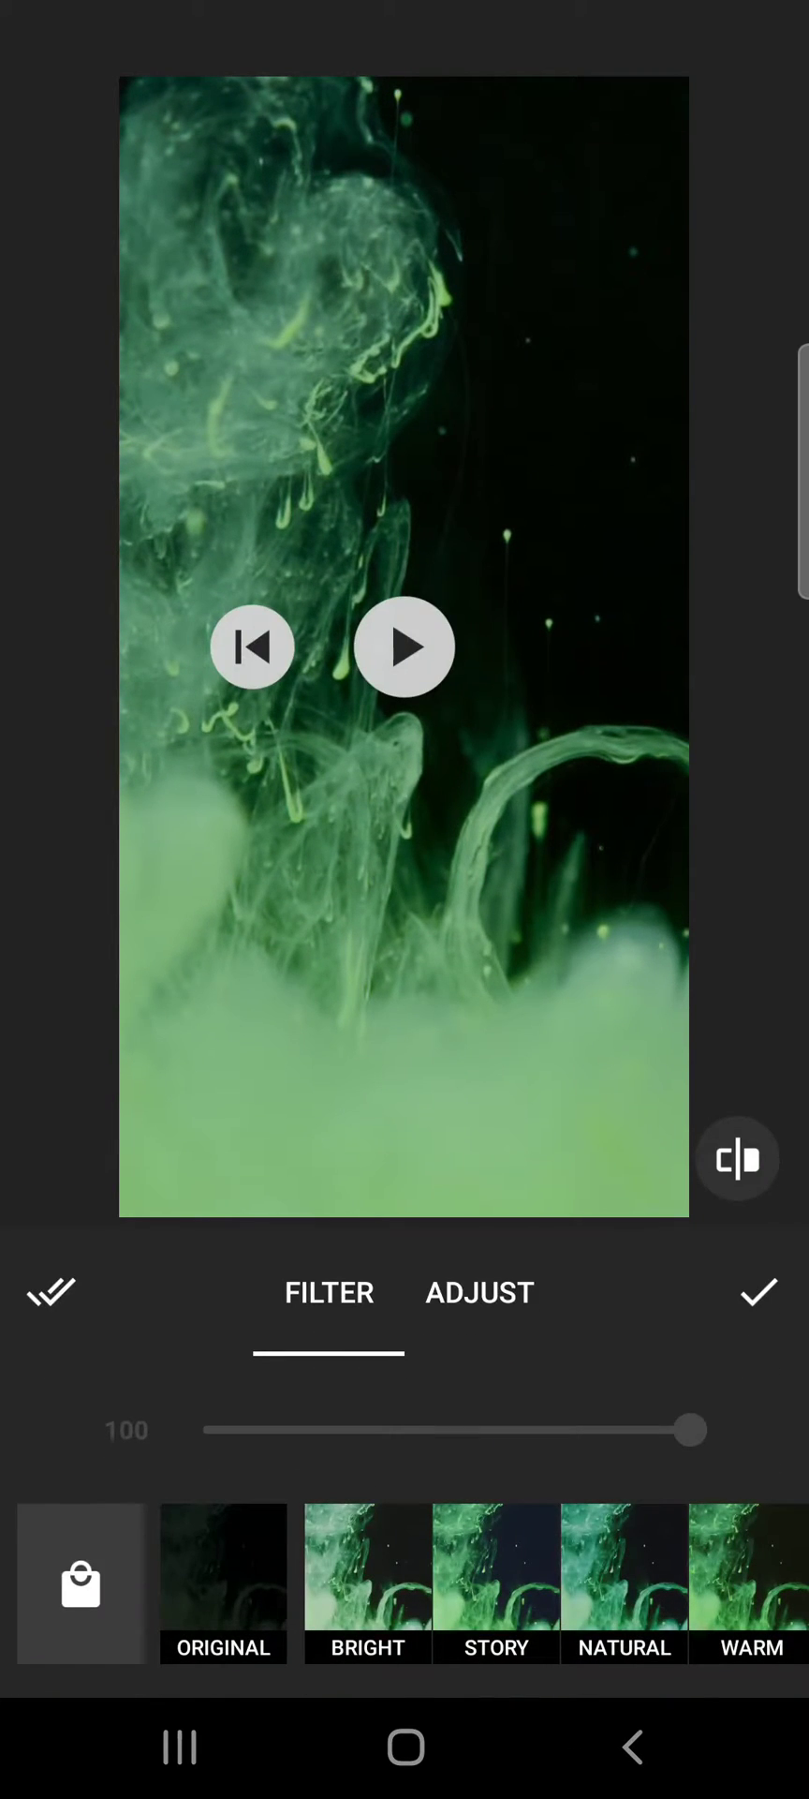
# Browse the filter strip, preview a filter, and scroll back toward Bright, Story and Natural.
pyautogui.hscroll(-3)
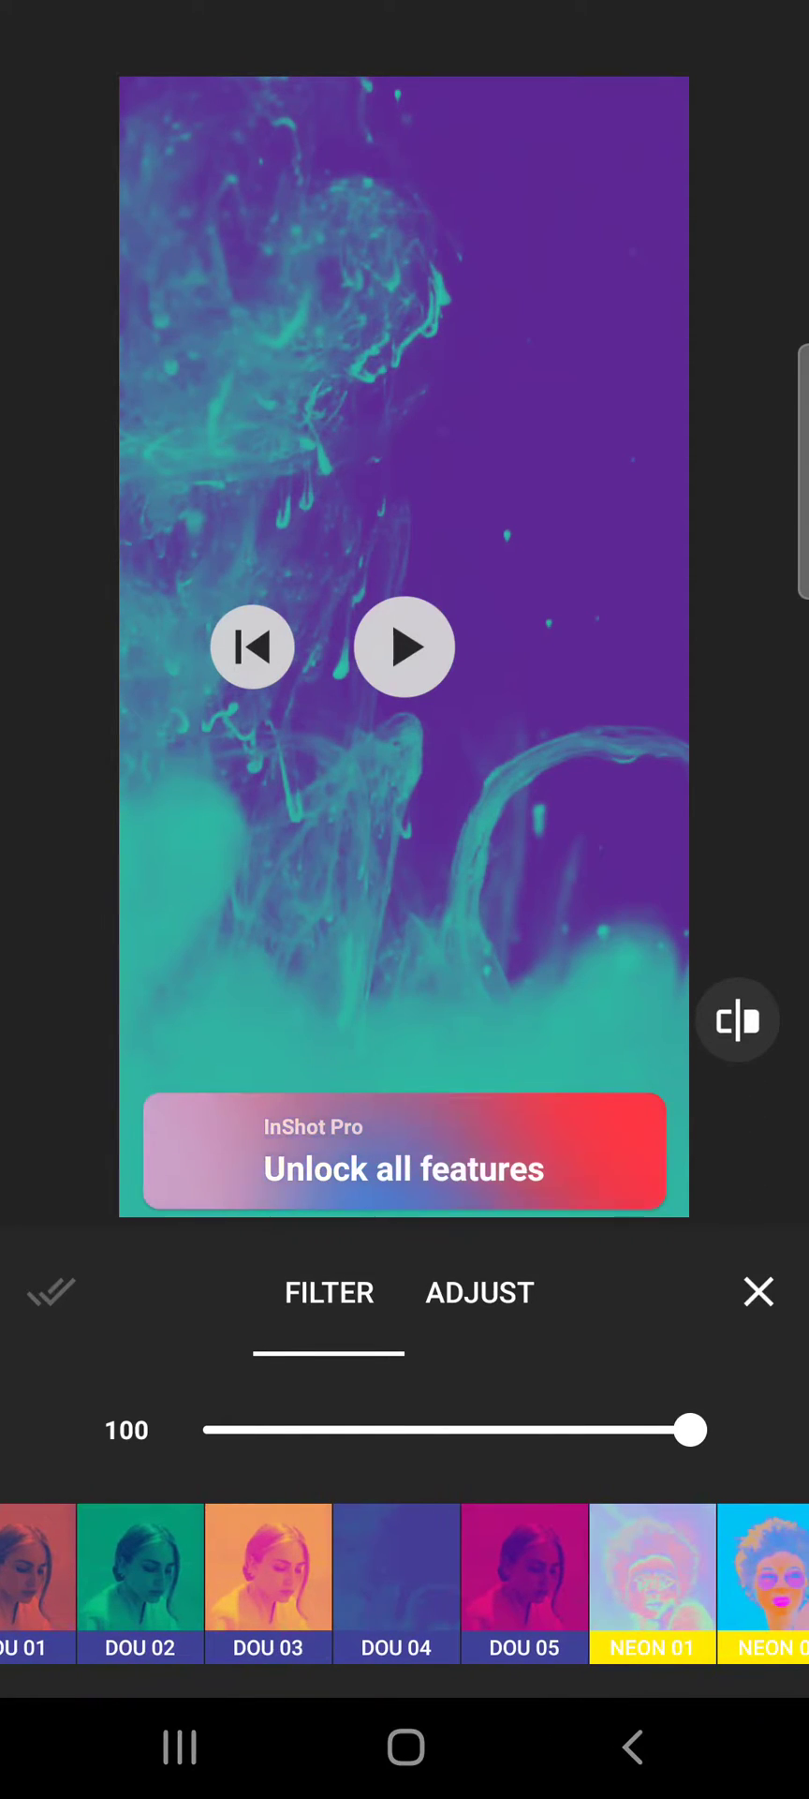
pyautogui.click(403, 646)
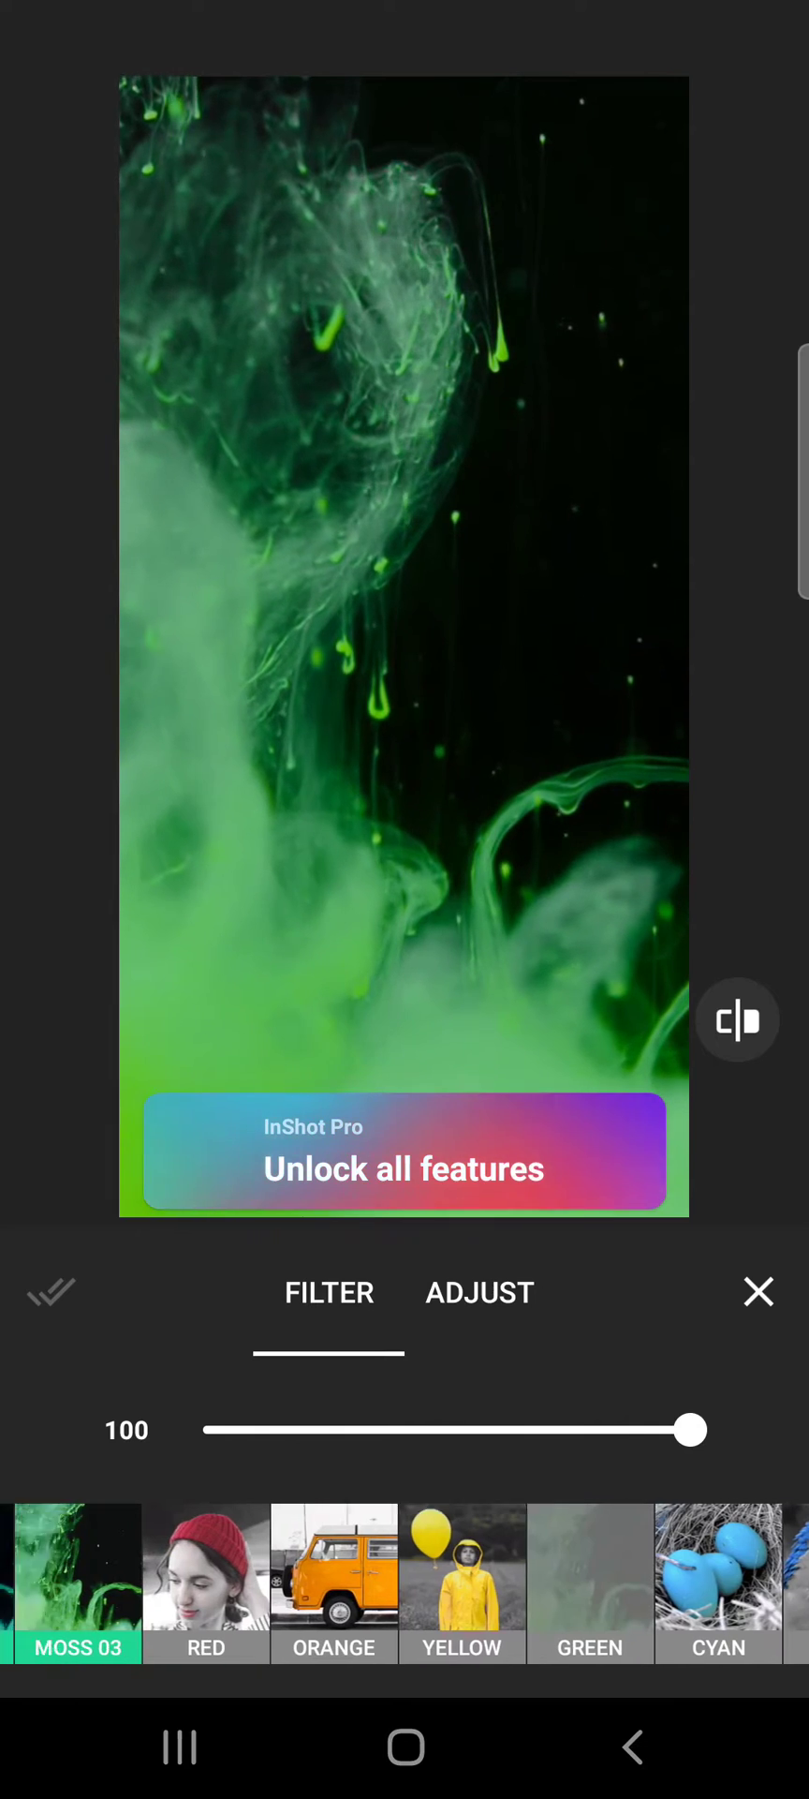
pyautogui.hscroll(-3)
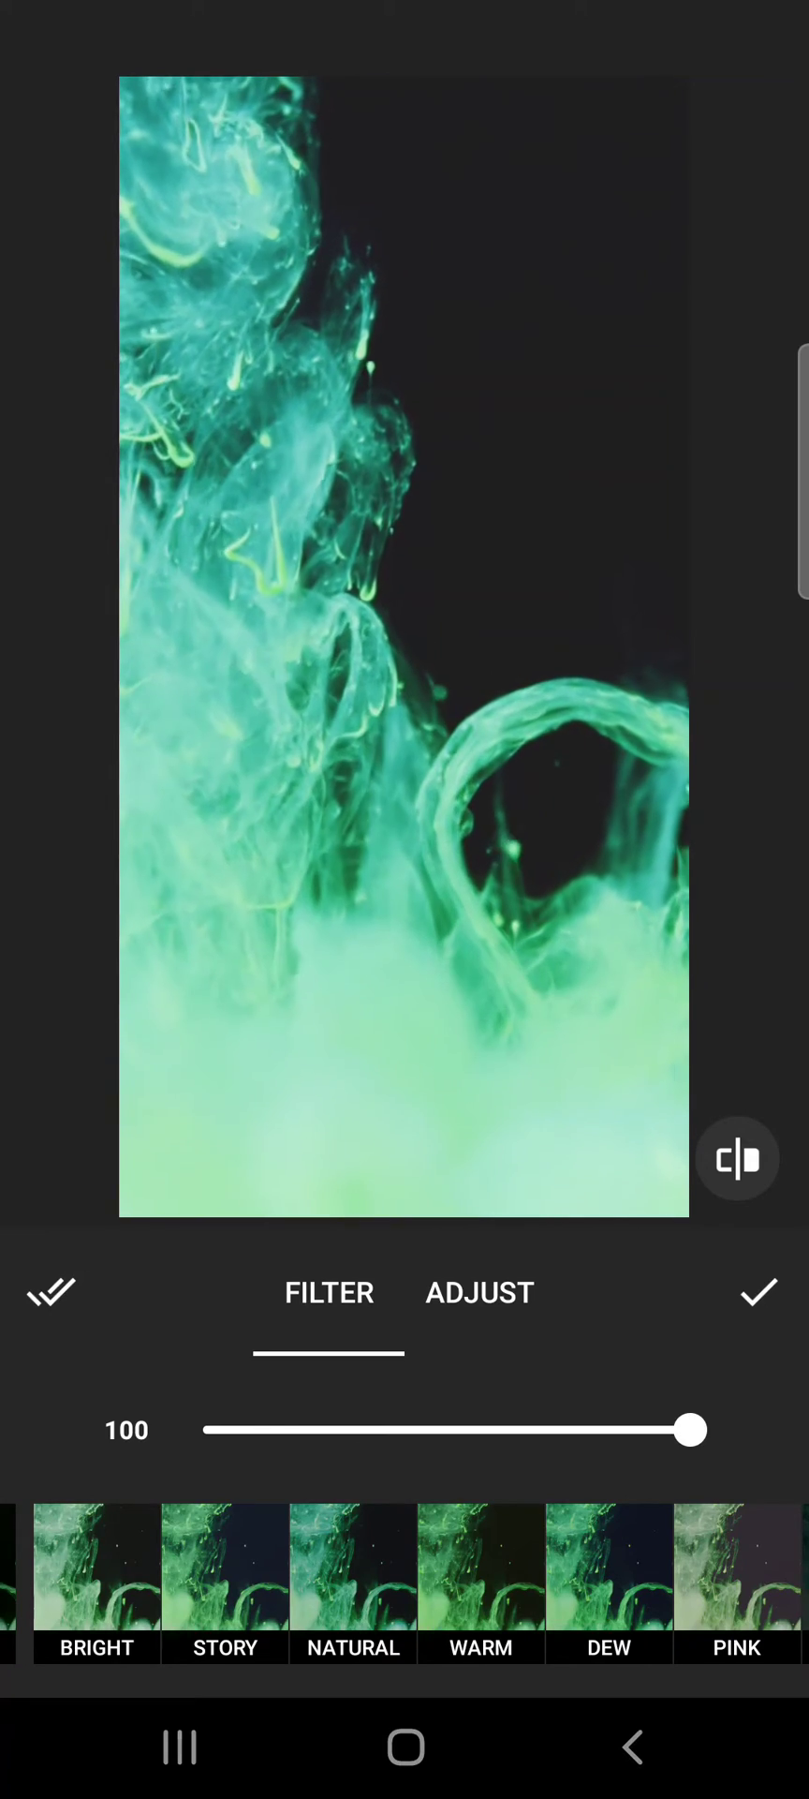
pyautogui.moveTo(690, 1430); pyautogui.dragTo(614, 1429)
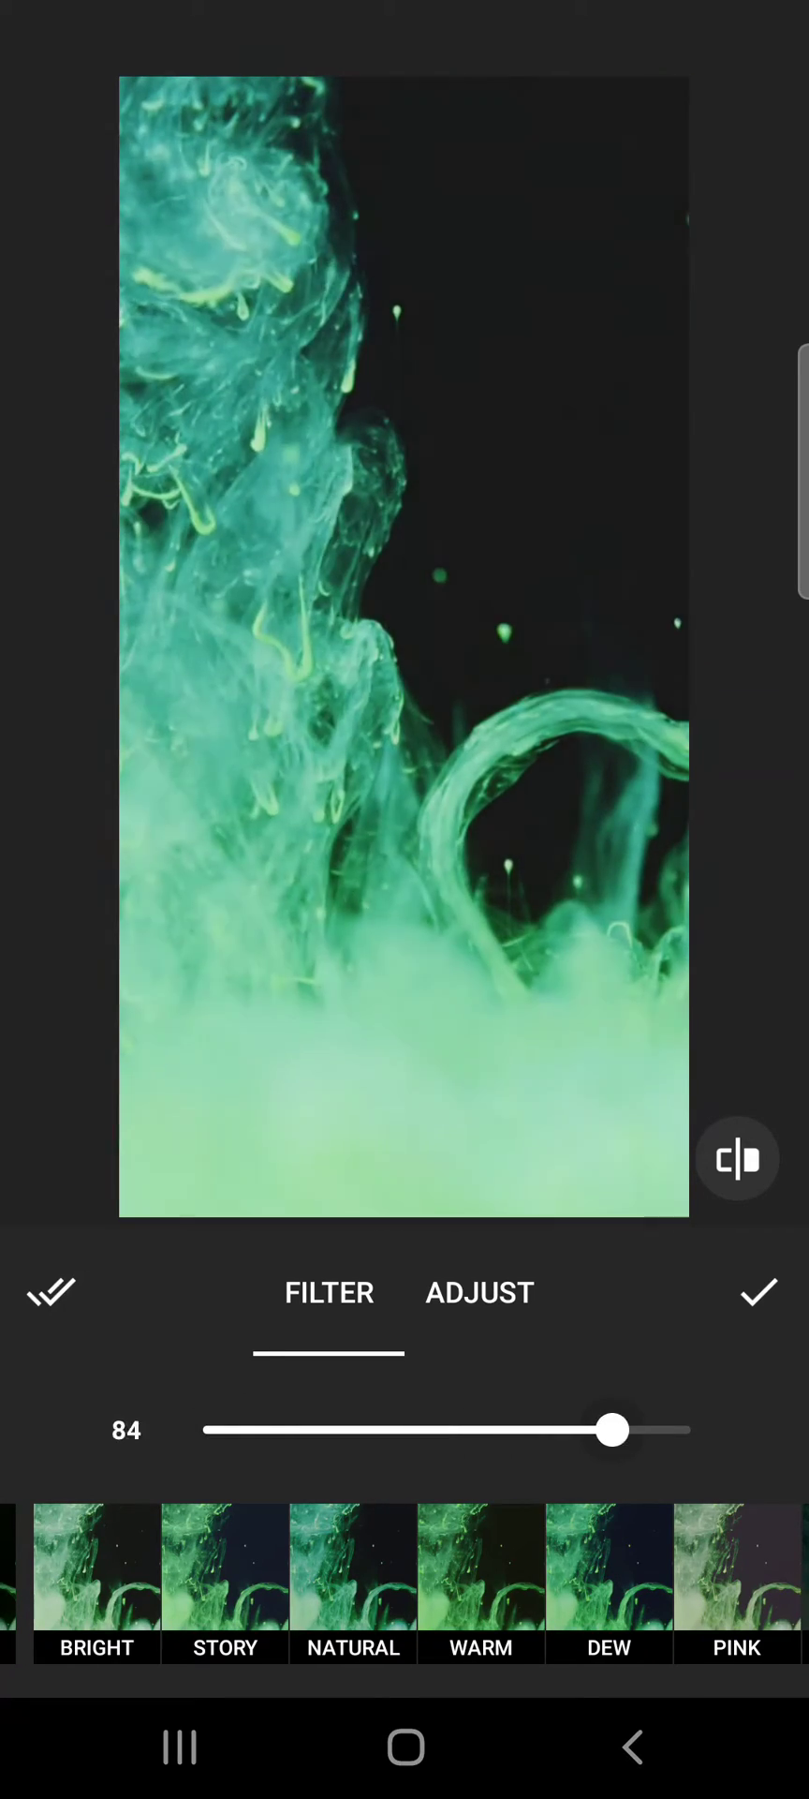
pyautogui.moveTo(613, 1430); pyautogui.dragTo(689, 1430)
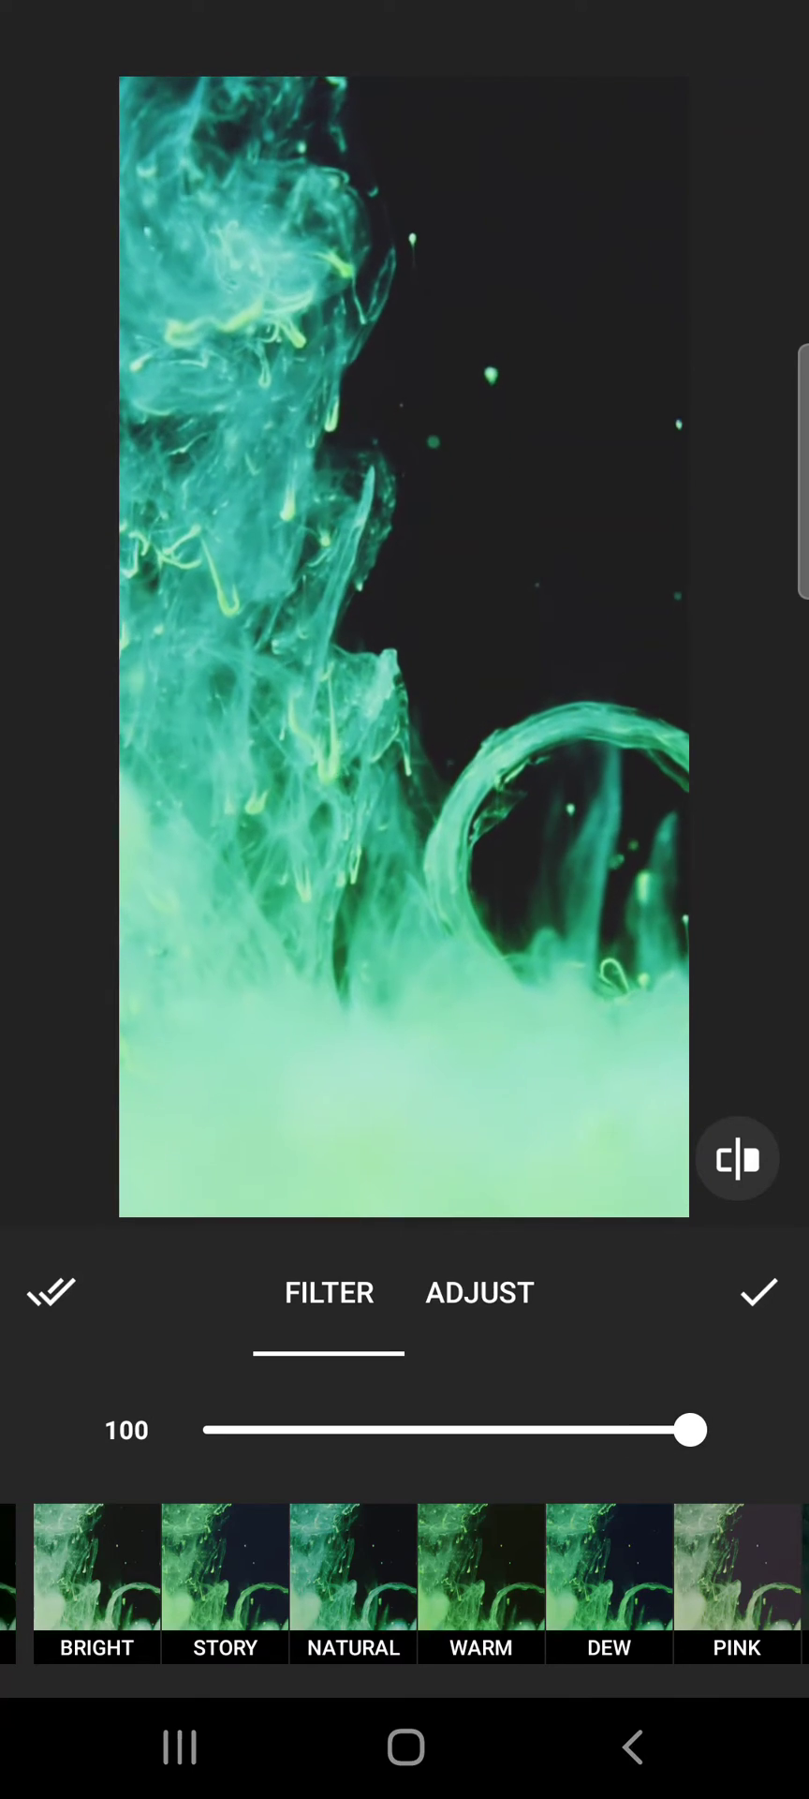
pyautogui.moveTo(687, 1430); pyautogui.dragTo(403, 1430)
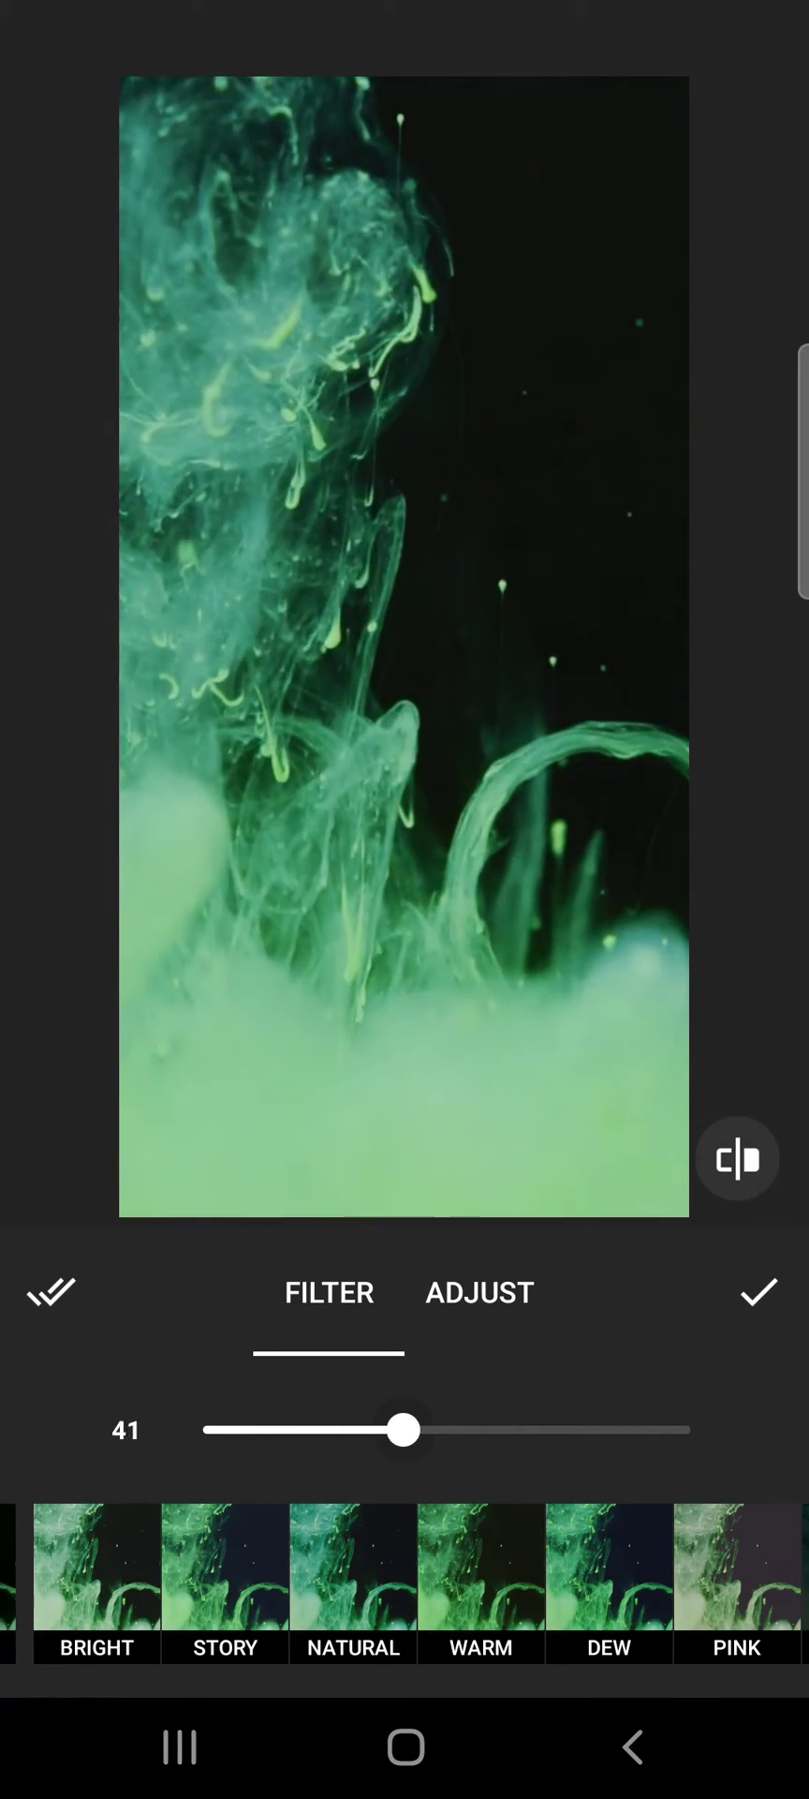
pyautogui.moveTo(405, 1430); pyautogui.dragTo(660, 1429)
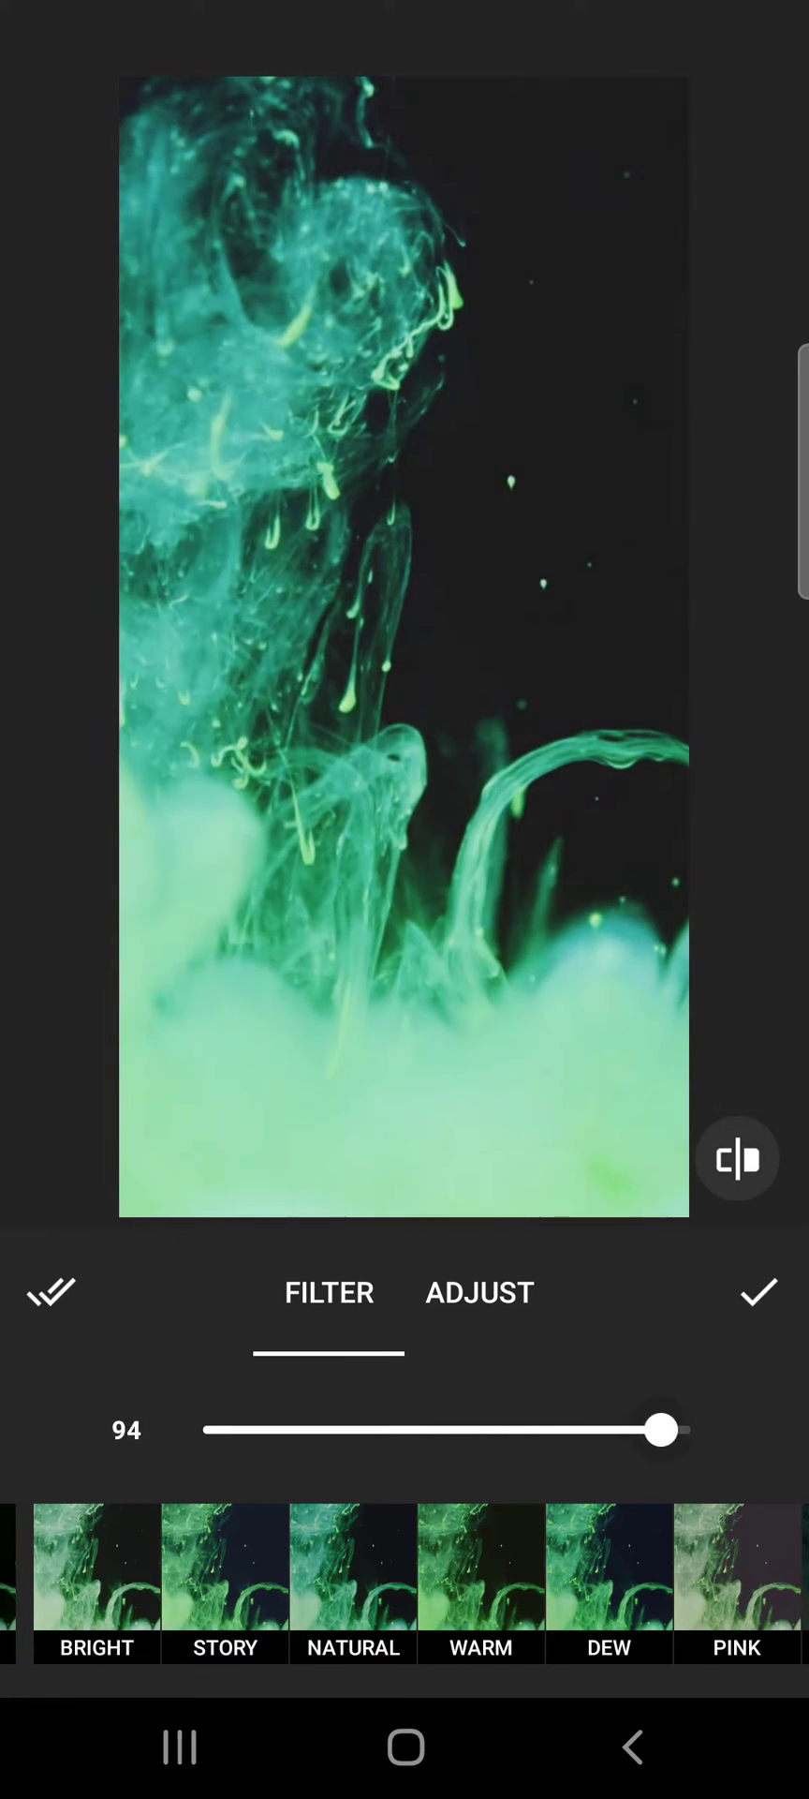
pyautogui.moveTo(660, 1430); pyautogui.dragTo(692, 1430)
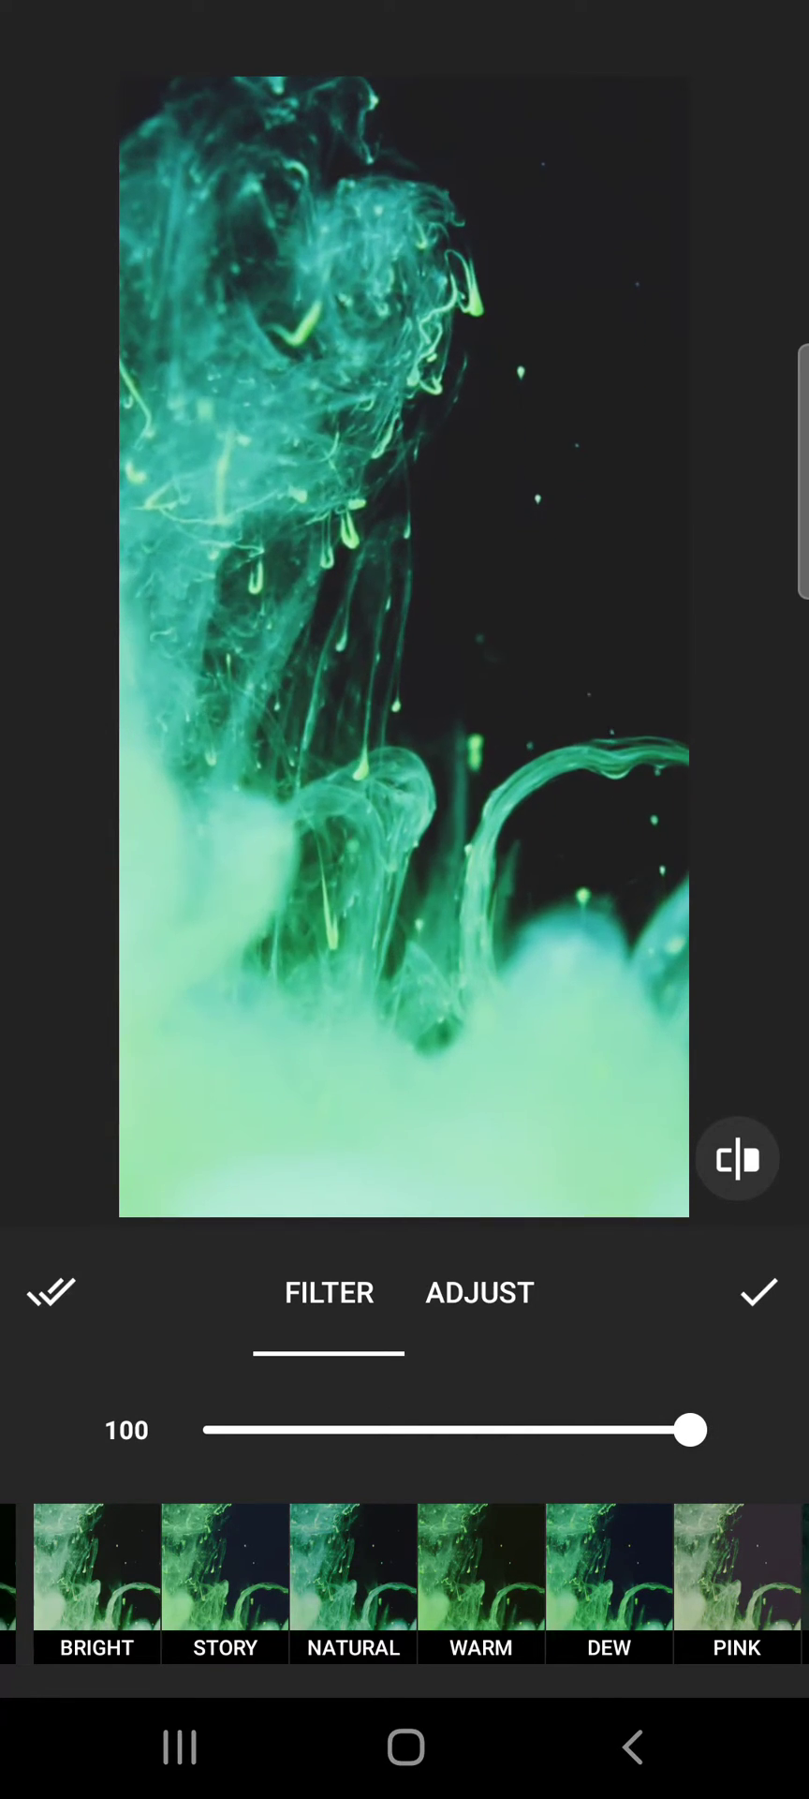
pyautogui.moveTo(690, 1429); pyautogui.dragTo(593, 1430)
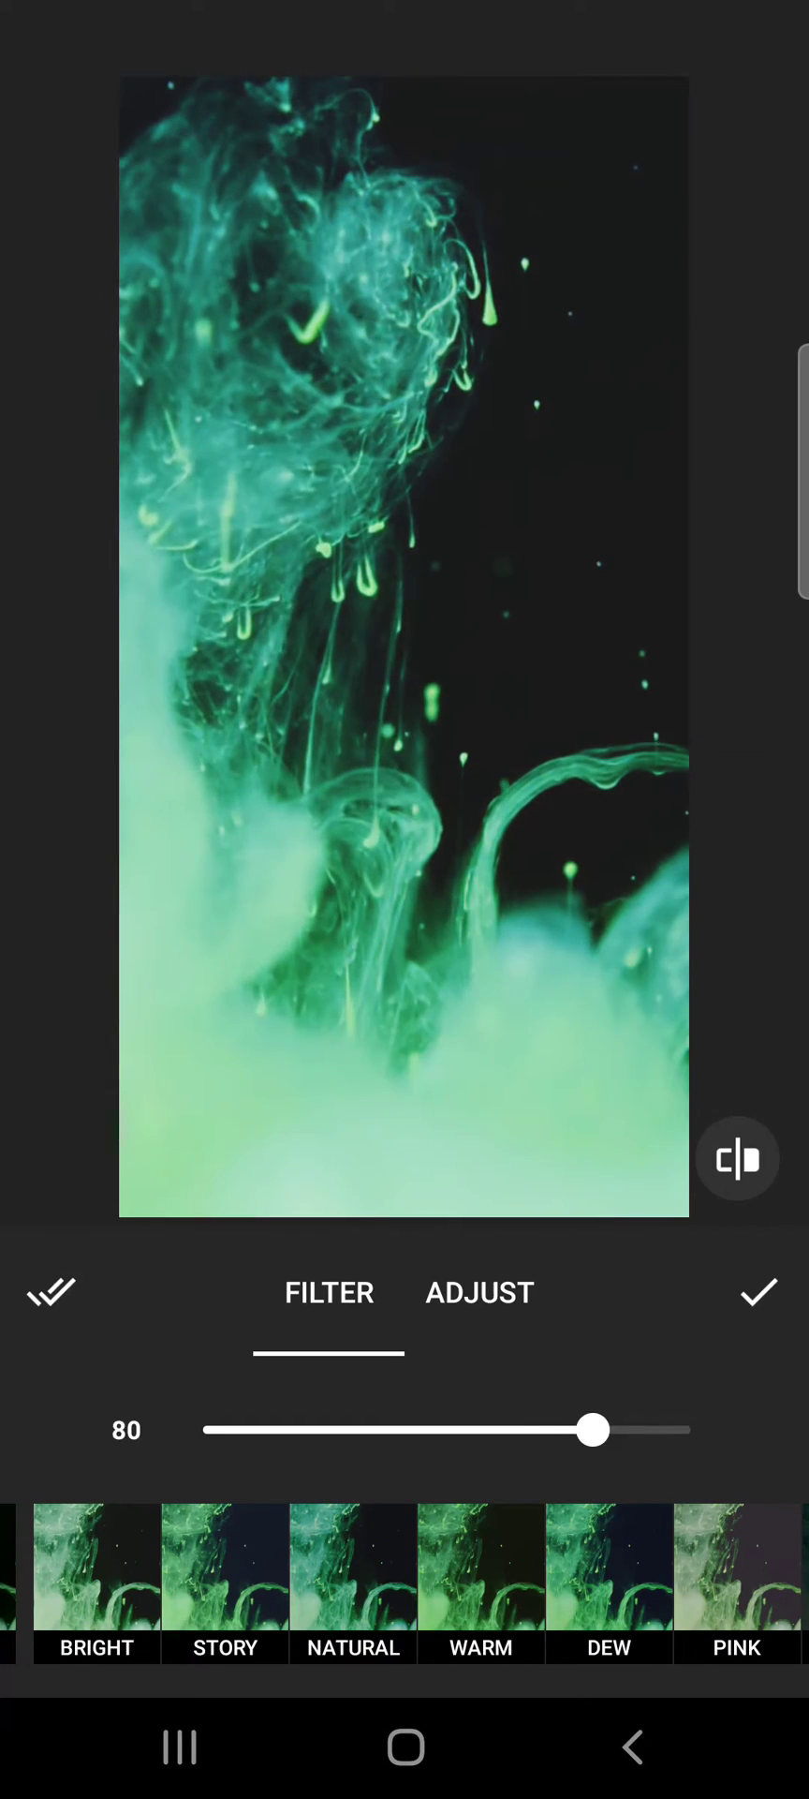
pyautogui.moveTo(593, 1430); pyautogui.dragTo(364, 1430)
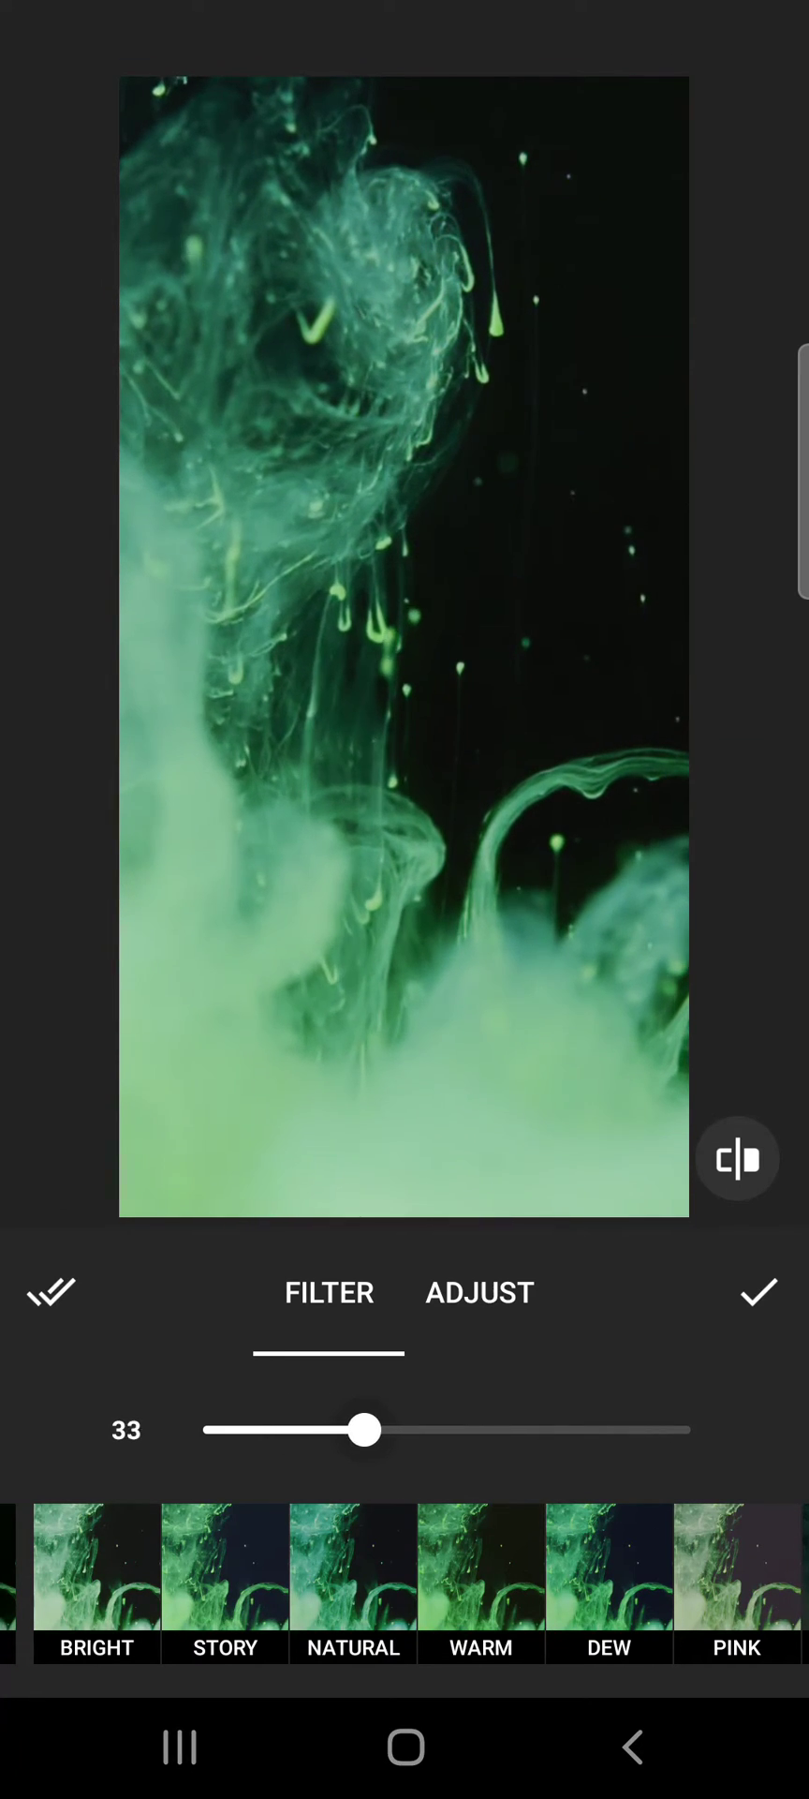
pyautogui.moveTo(365, 1429); pyautogui.dragTo(441, 1429)
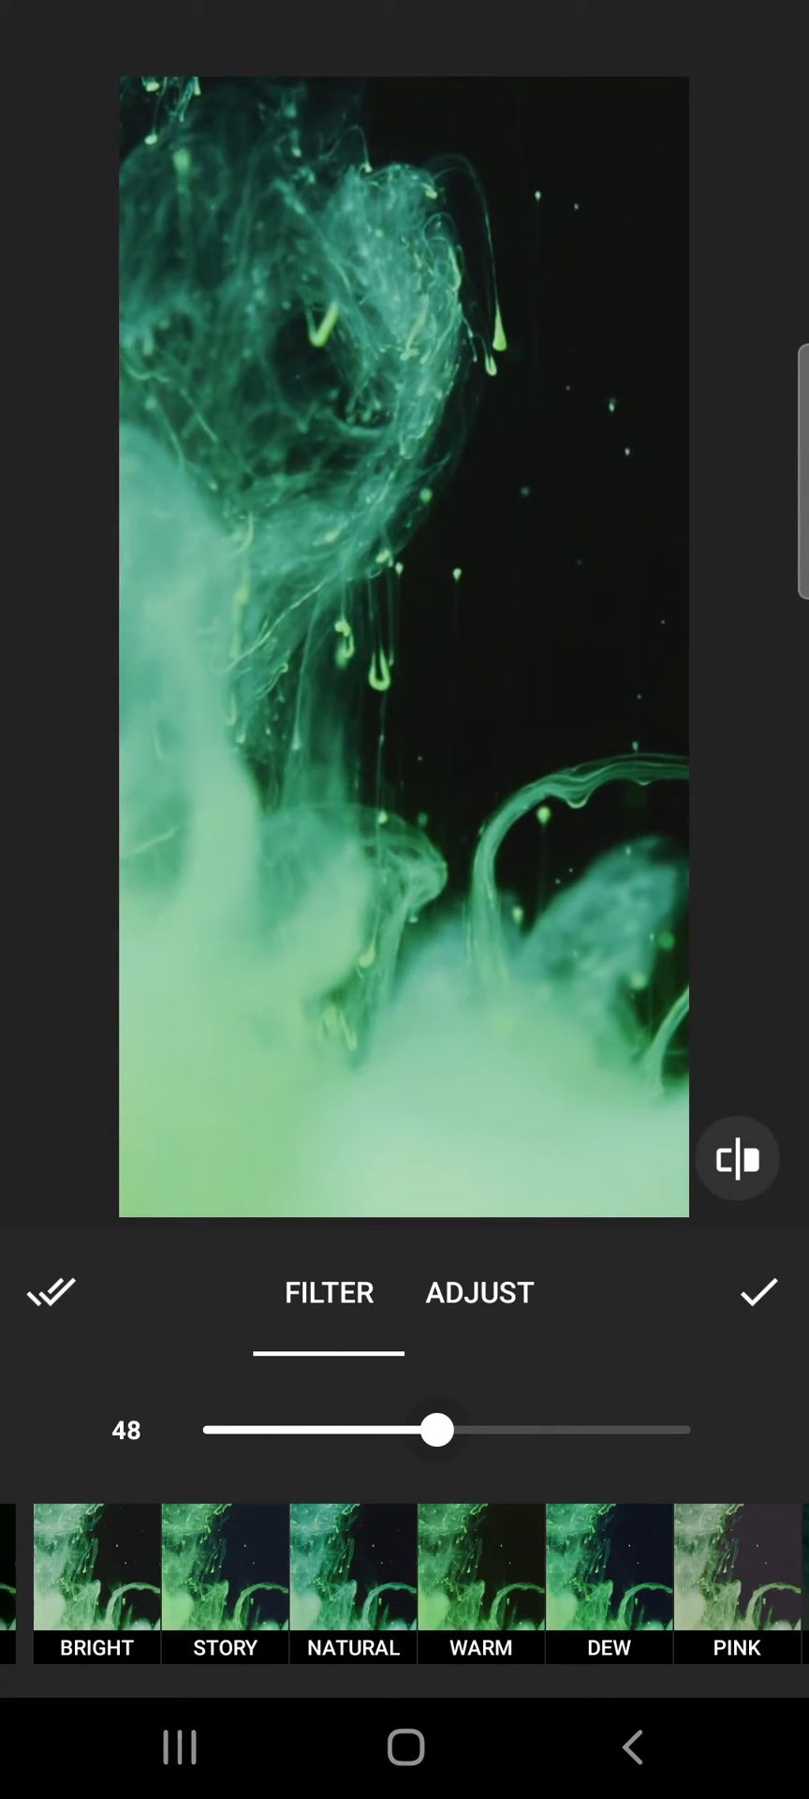
pyautogui.moveTo(435, 1430); pyautogui.dragTo(290, 1430)
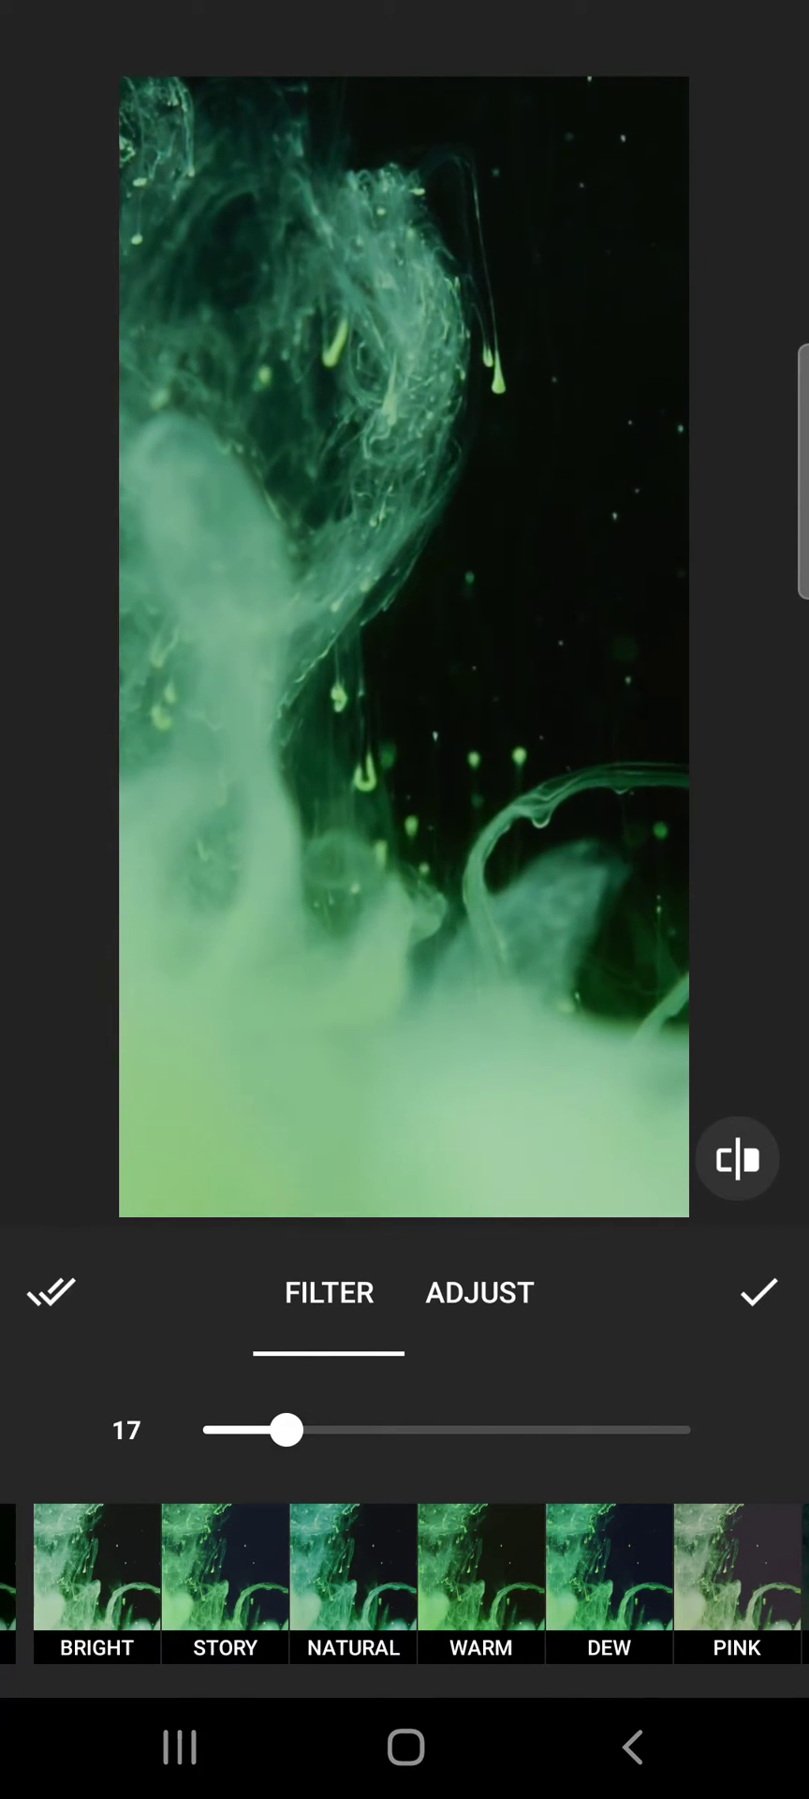
pyautogui.moveTo(289, 1430); pyautogui.dragTo(688, 1430)
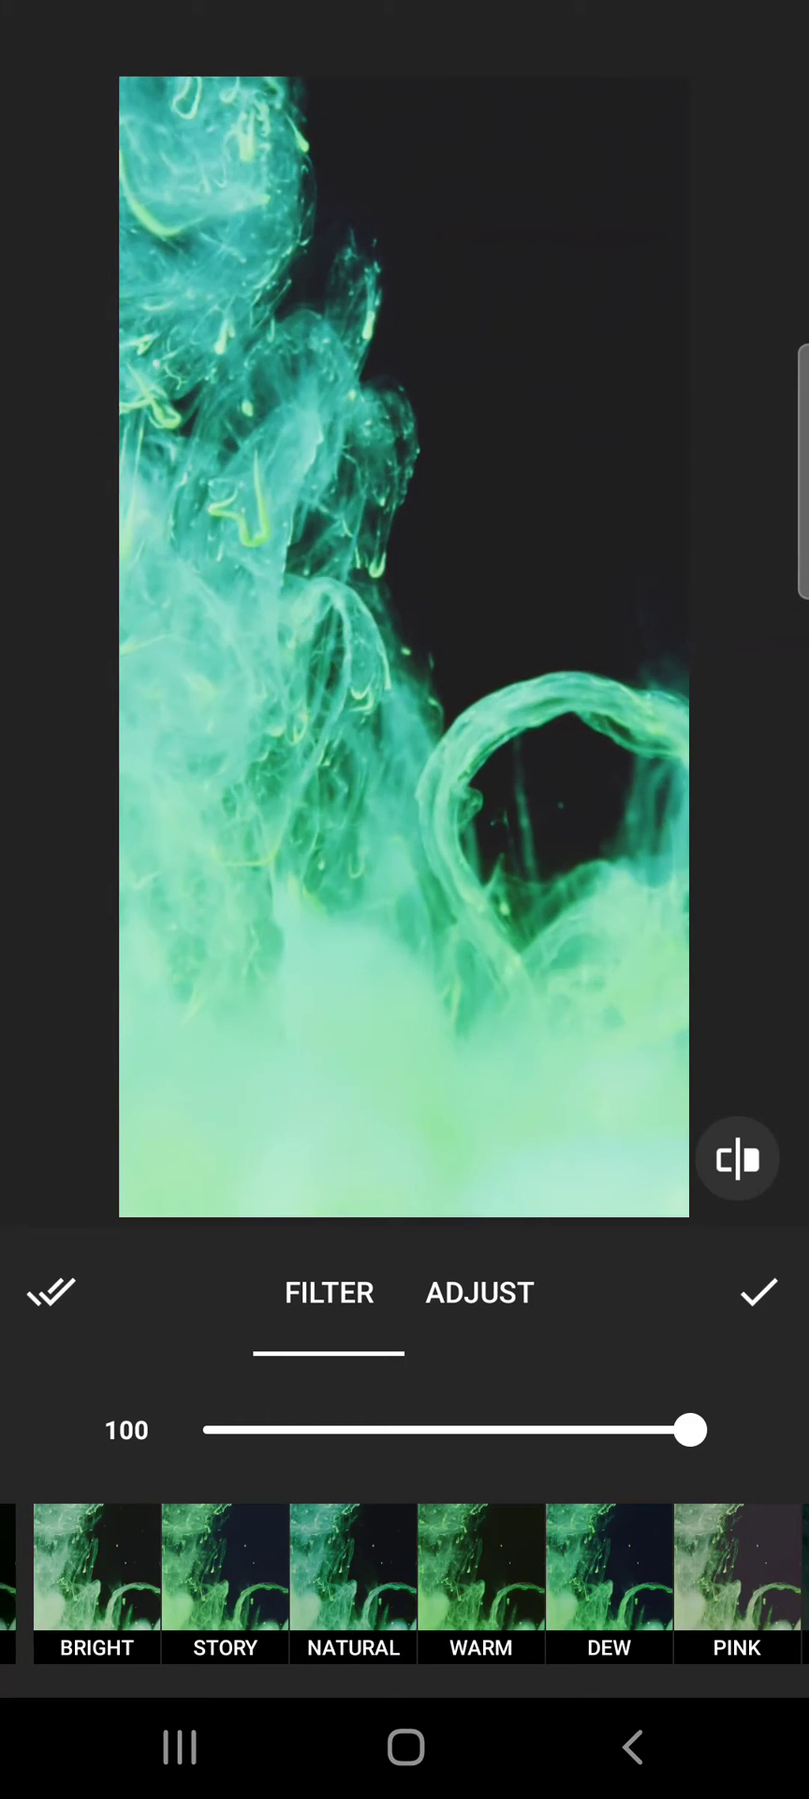
# Apply the full-strength filter to all clips with Apply to all.
pyautogui.click(761, 1294)
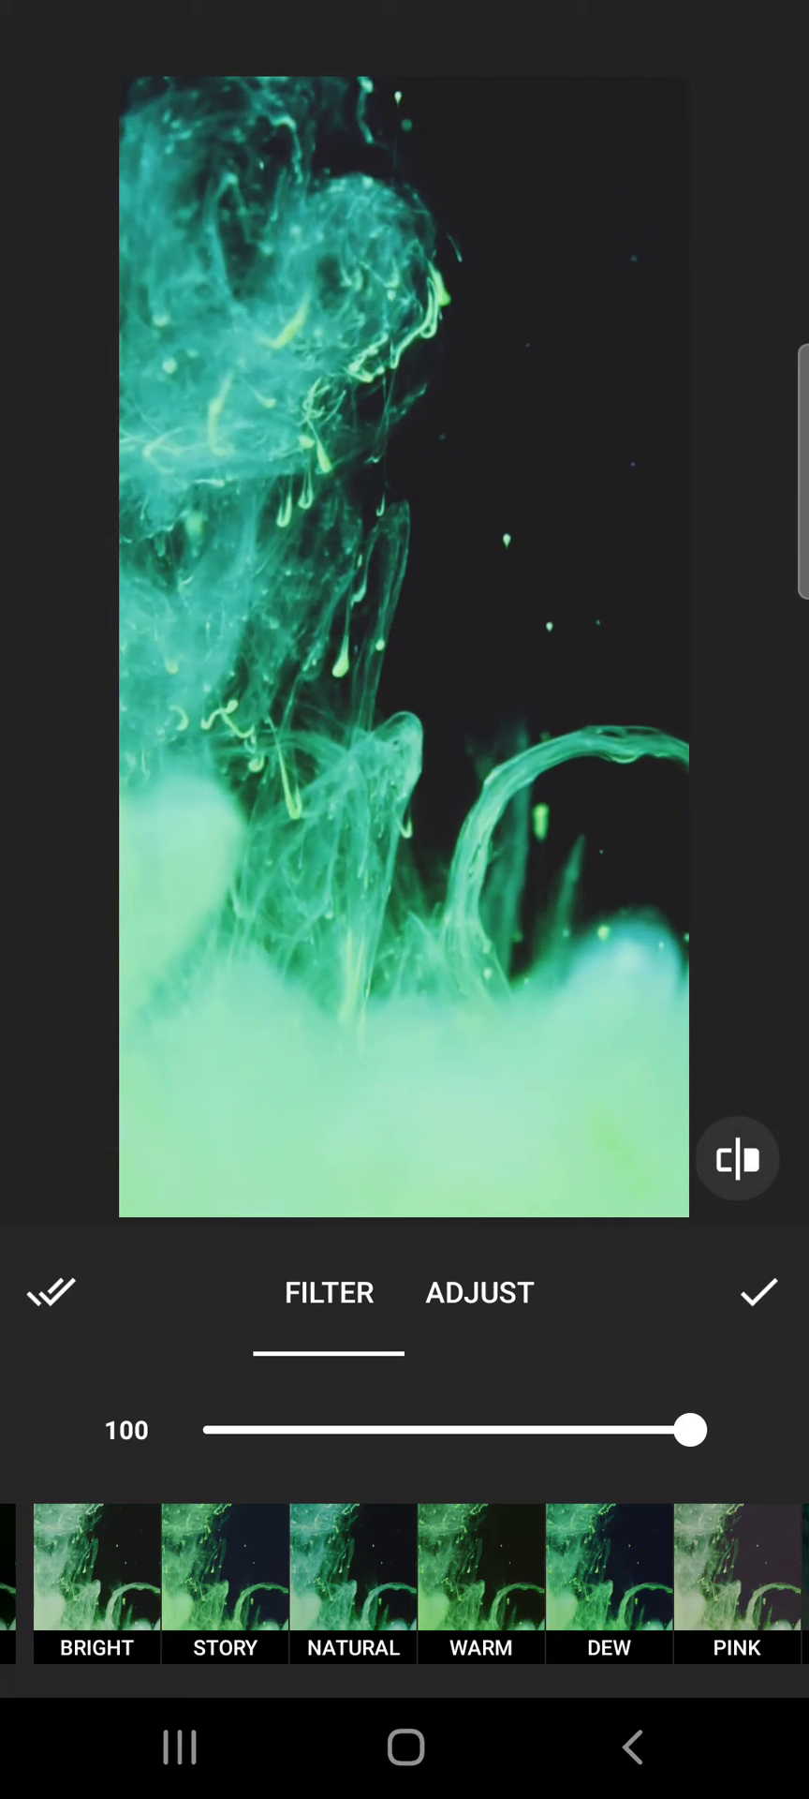
pyautogui.click(51, 1293)
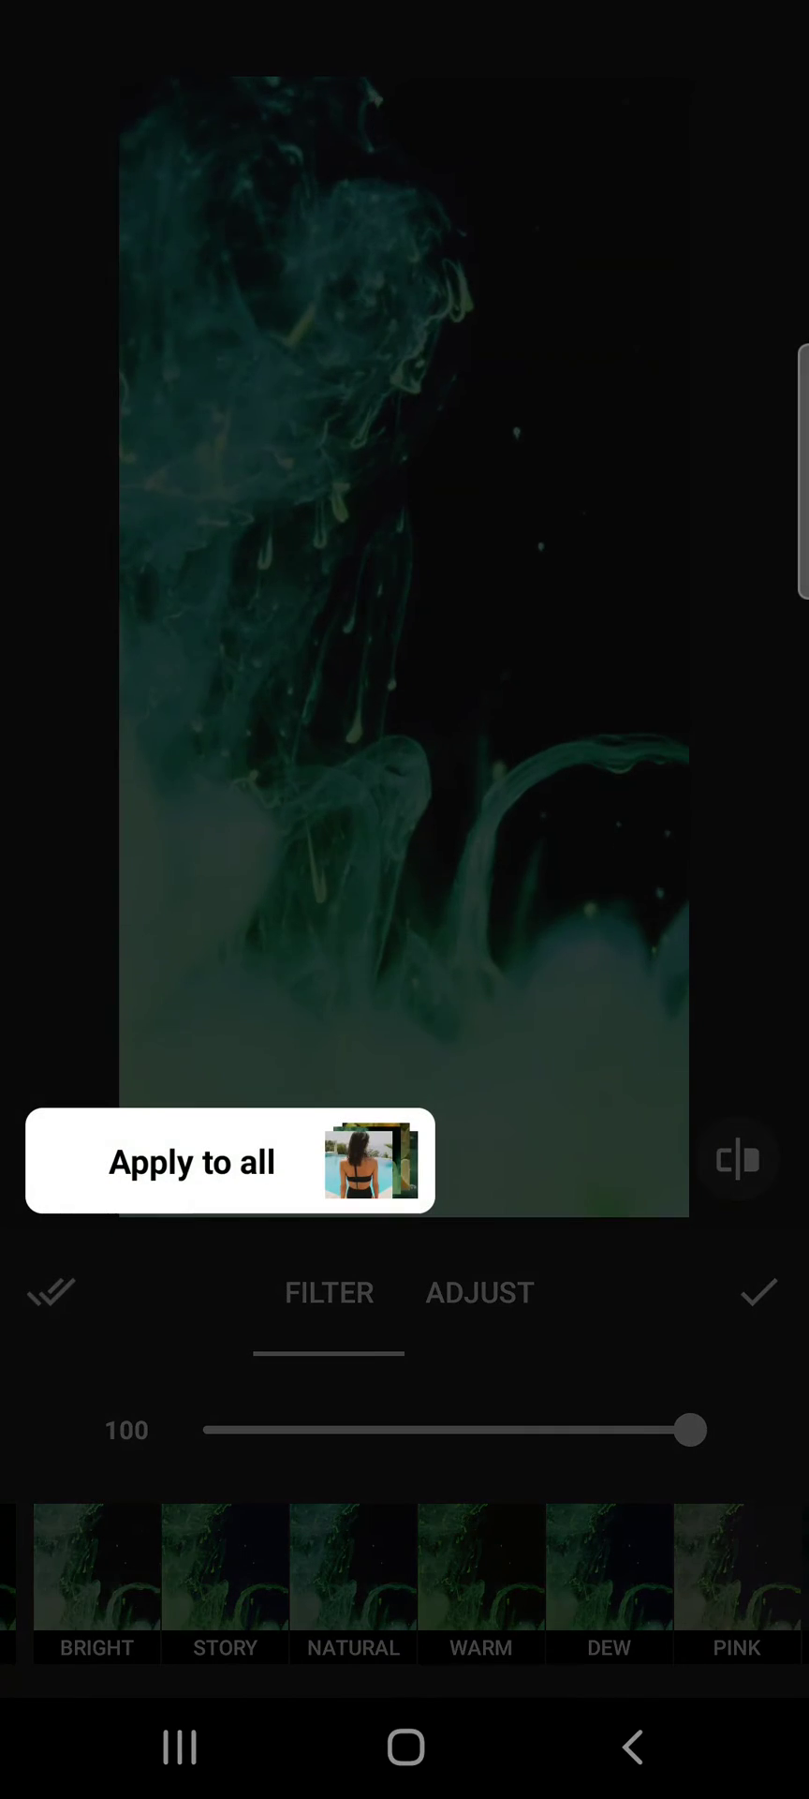
pyautogui.click(760, 1292)
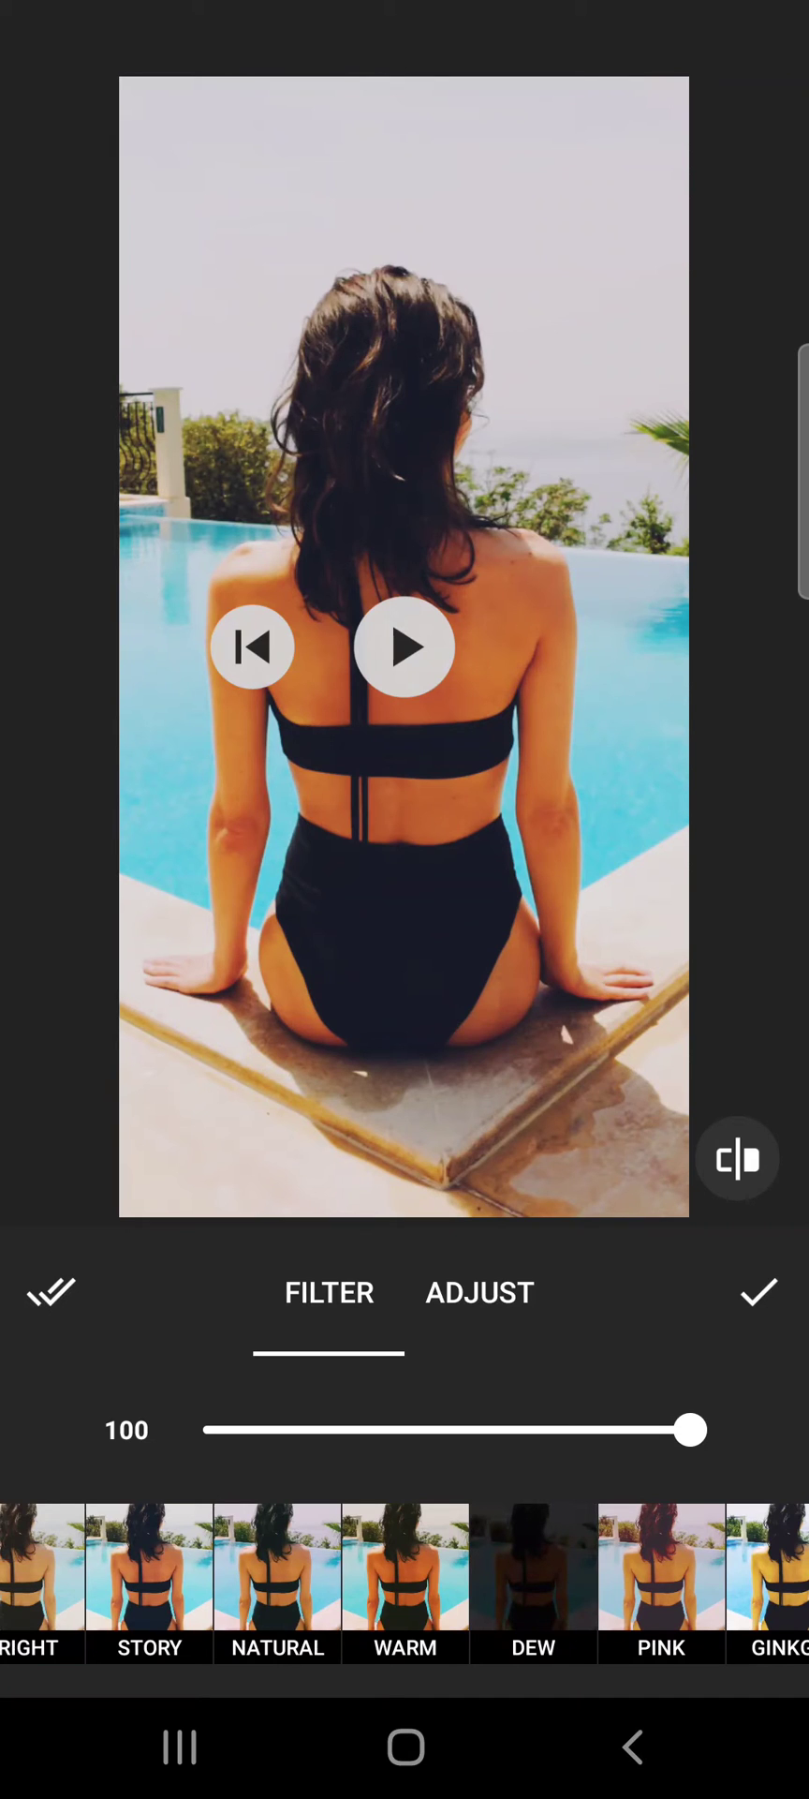
# Scroll the pool clip's filter strip back to Original.
pyautogui.hscroll(-3)
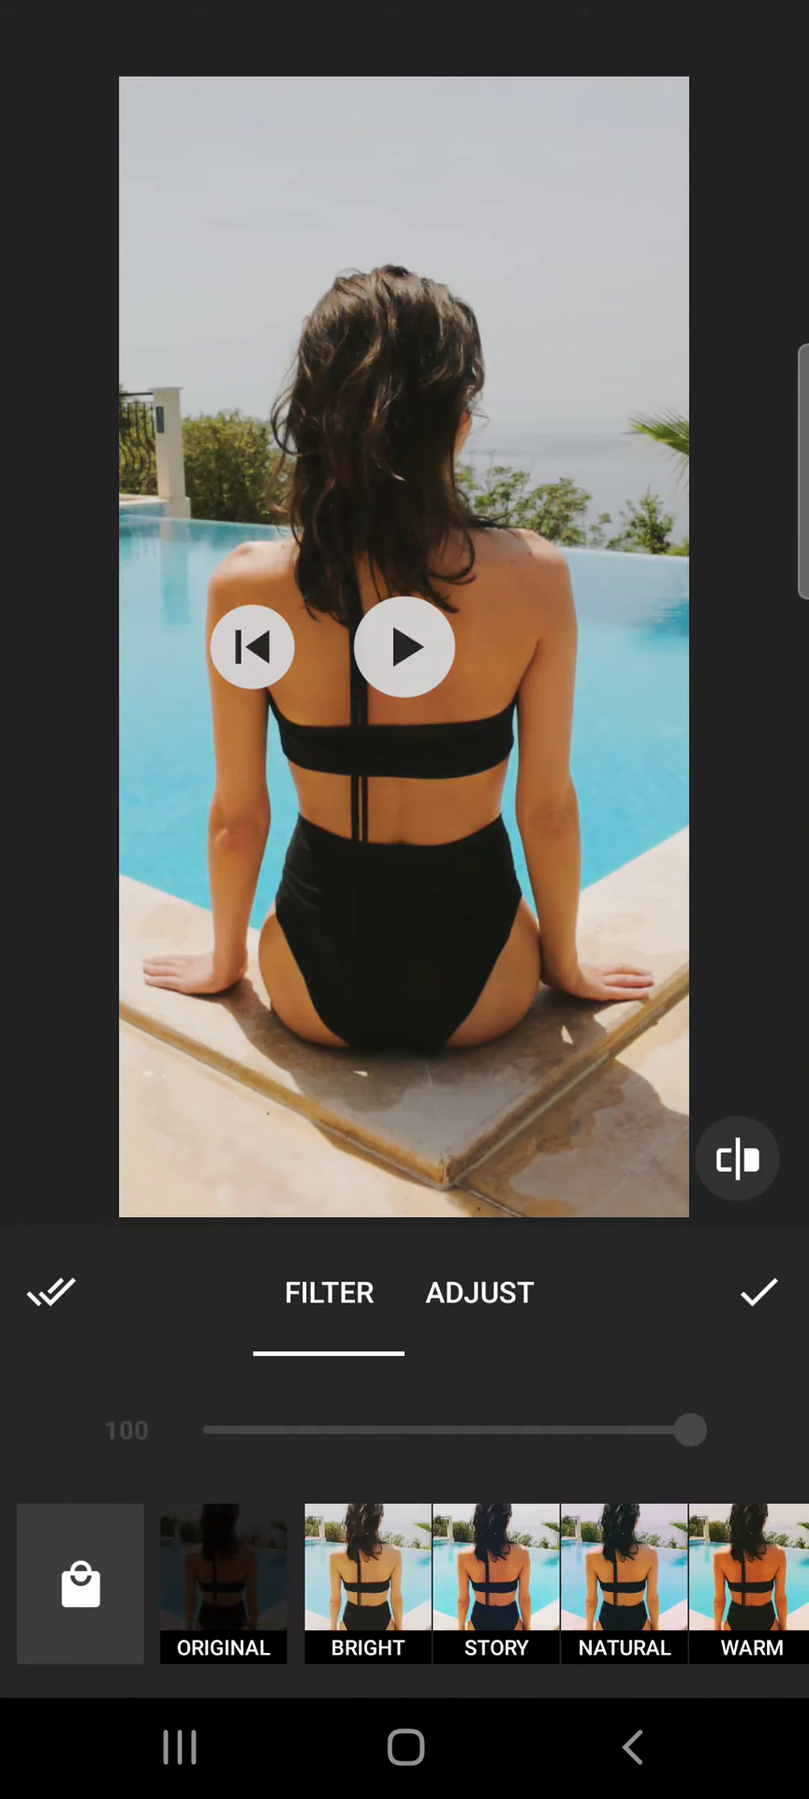